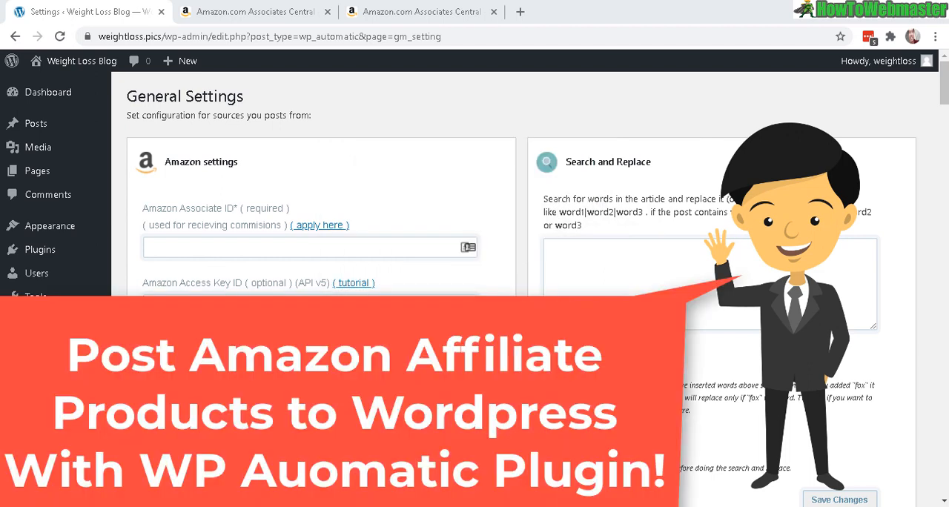
{"action": "mouse_move", "coordinate": [361, 189]}
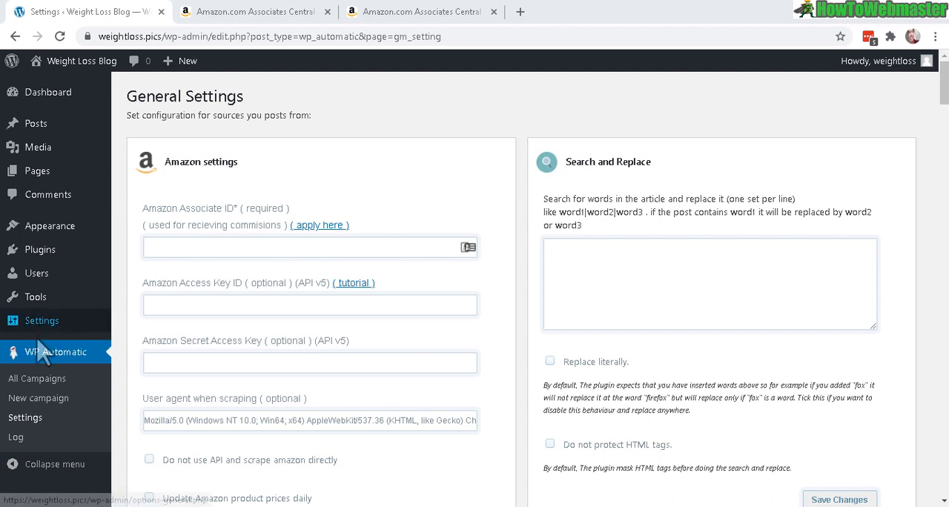
{"action": "mouse_move", "coordinate": [24, 417]}
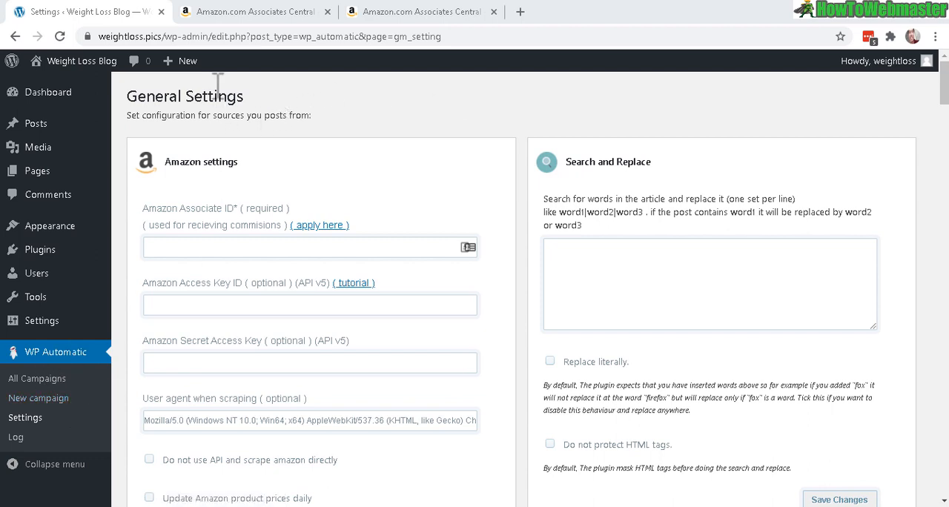
{"action": "mouse_move", "coordinate": [234, 174]}
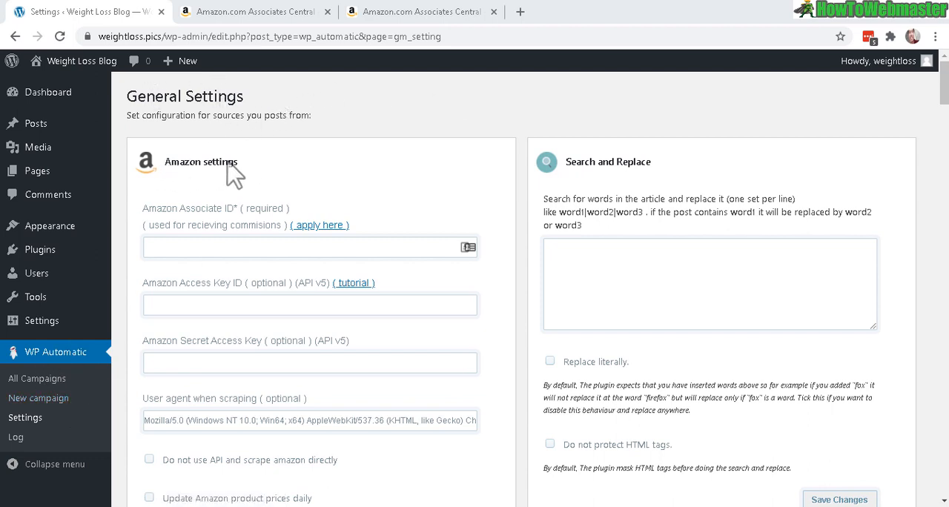
{"action": "mouse_move", "coordinate": [428, 251]}
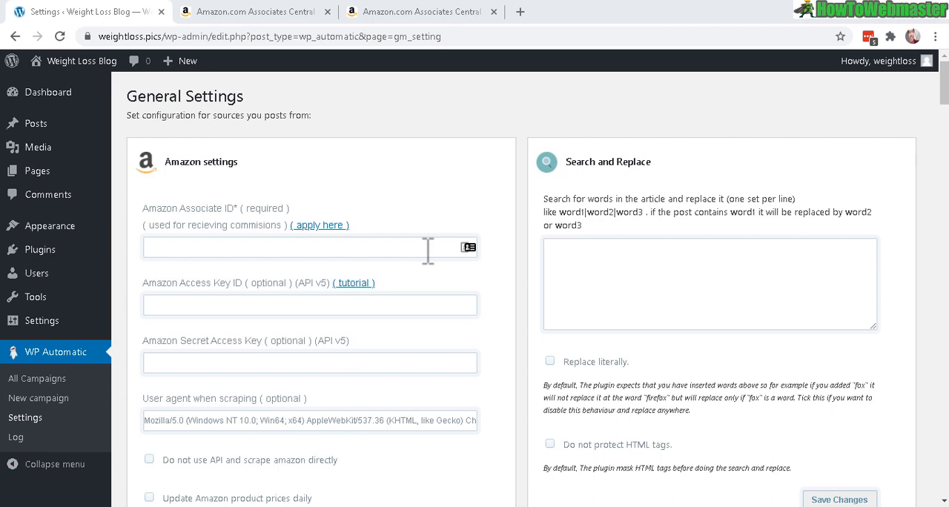
{"action": "mouse_move", "coordinate": [236, 22]}
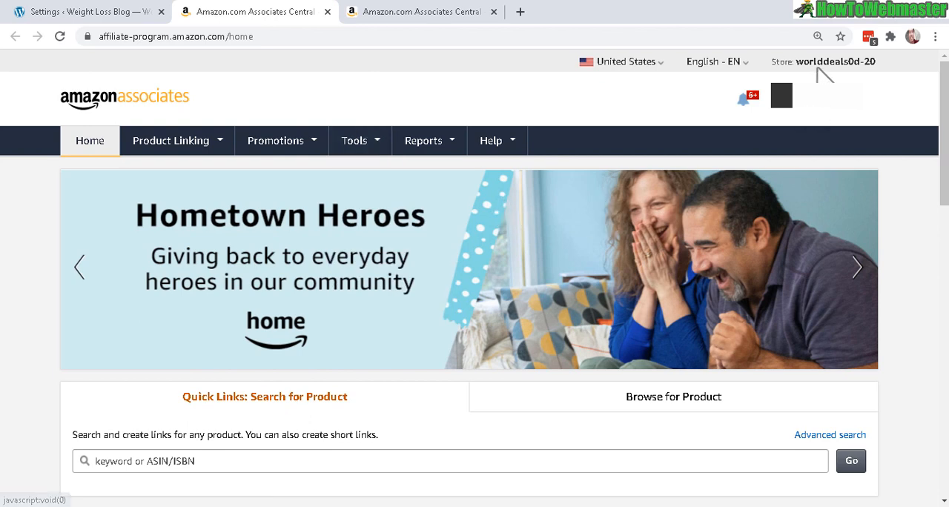
{"action": "mouse_move", "coordinate": [801, 70]}
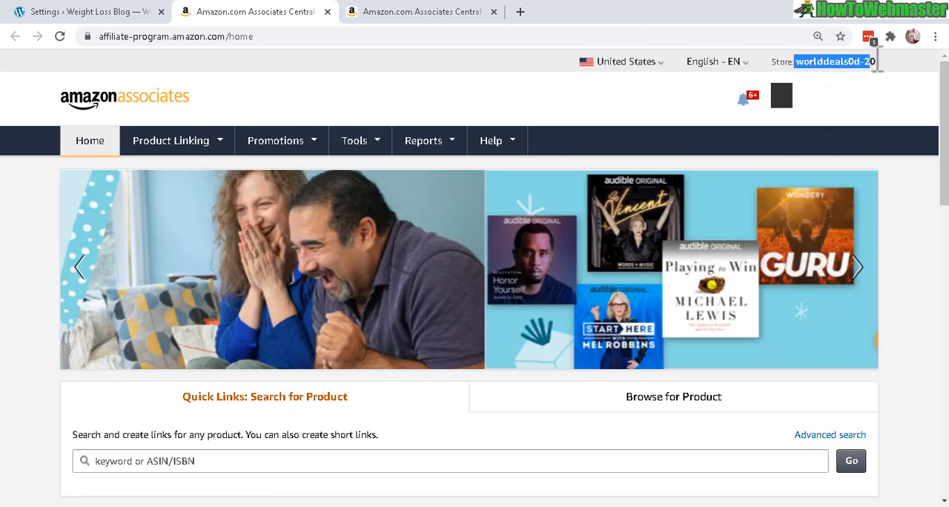
Paste the copied store ID worlddeals0d-20 into WP Automatic's Amazon Associate ID field
{"action": "left_click", "coordinate": [857, 268]}
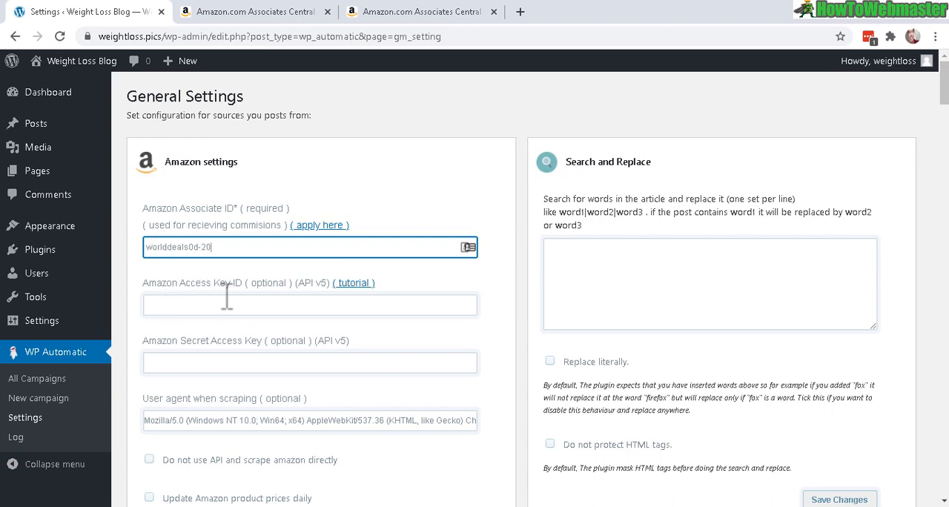
{"action": "mouse_move", "coordinate": [419, 16]}
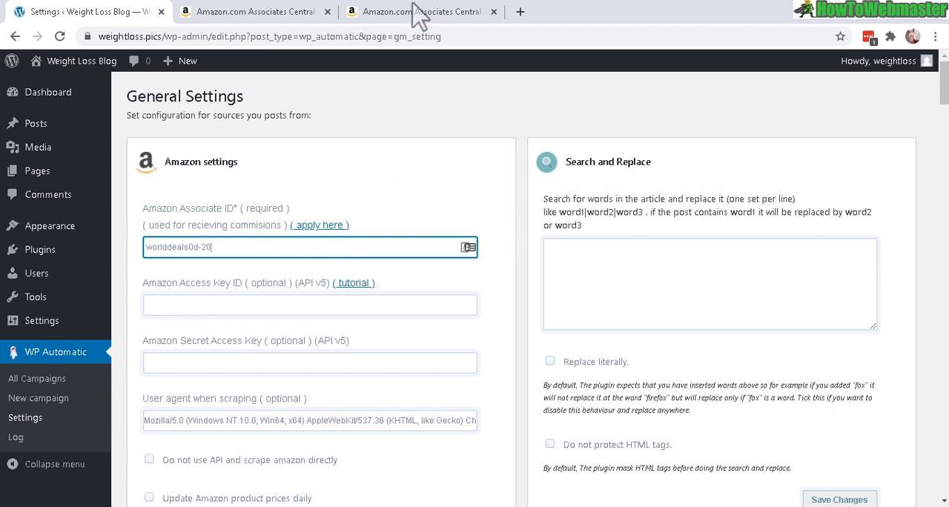
Review the Product Advertising API access rule of 3 qualifying sales in 180 days
{"action": "left_click", "coordinate": [356, 61]}
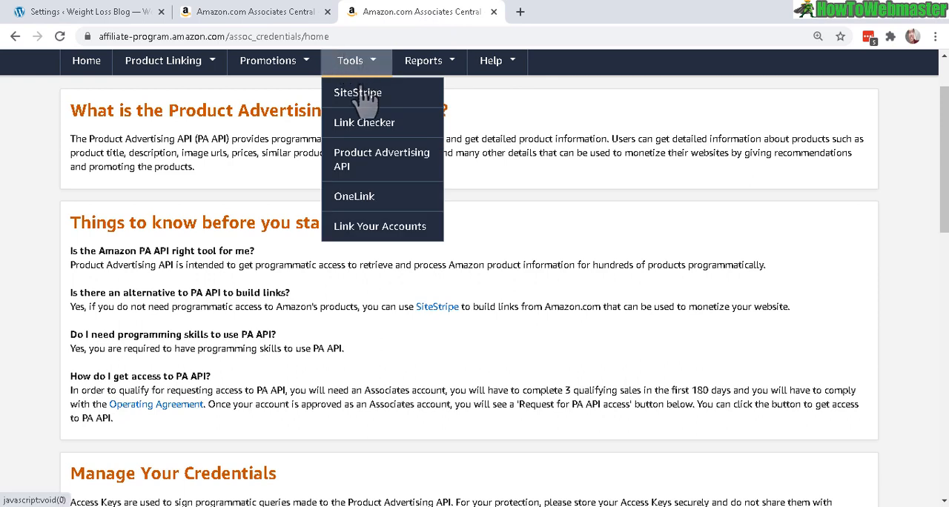
{"action": "mouse_move", "coordinate": [419, 160]}
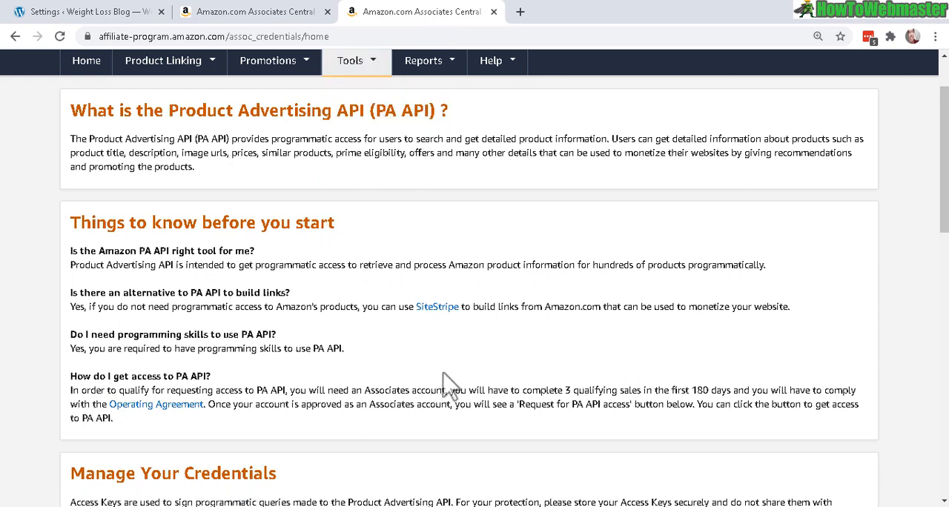
{"action": "mouse_move", "coordinate": [477, 393]}
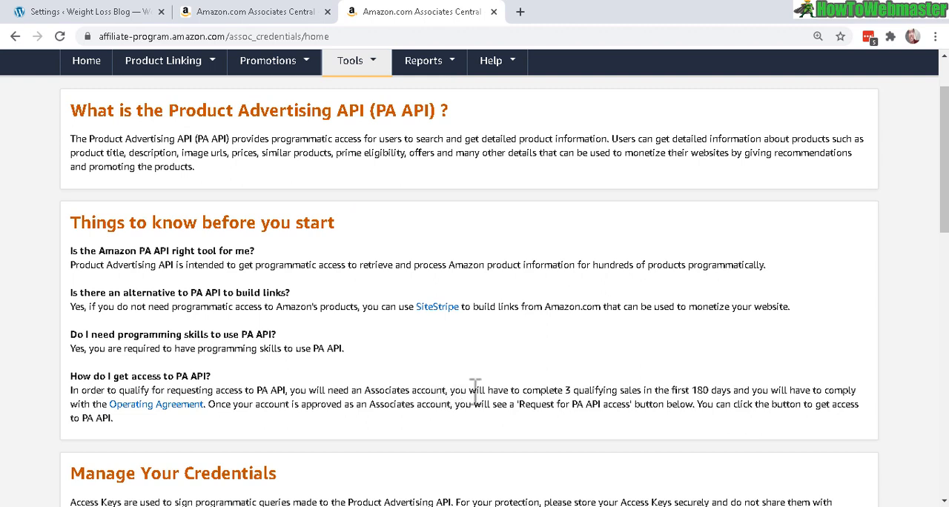
{"action": "mouse_move", "coordinate": [208, 390]}
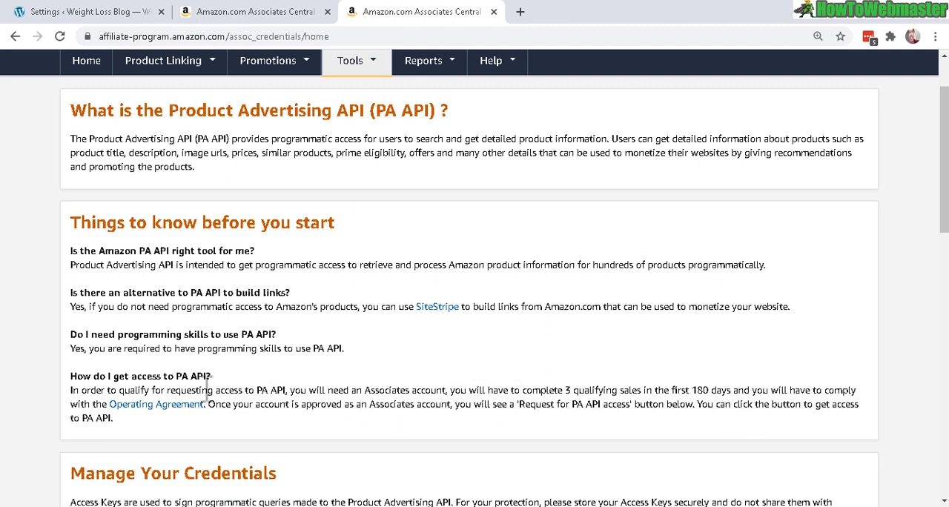
{"action": "mouse_move", "coordinate": [449, 442]}
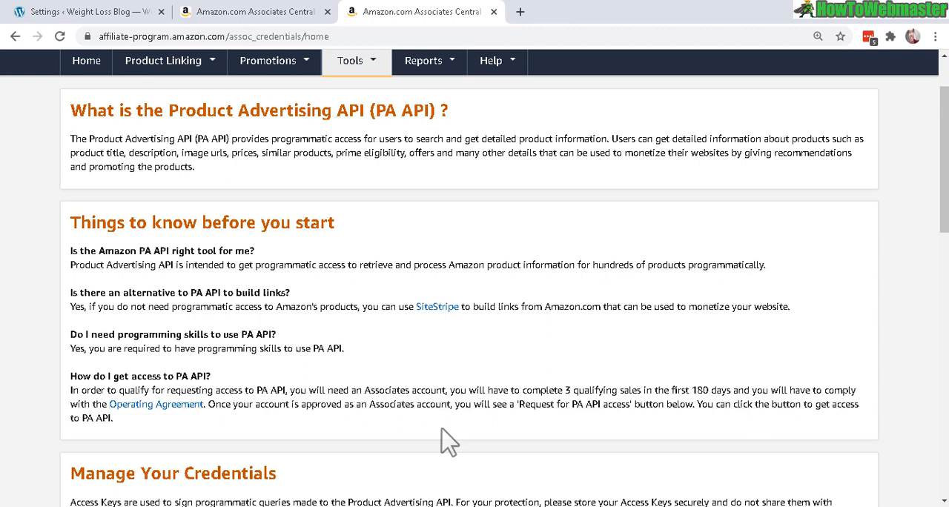
{"action": "left_click_drag", "start_coordinate": [523, 391], "coordinate": [601, 390]}
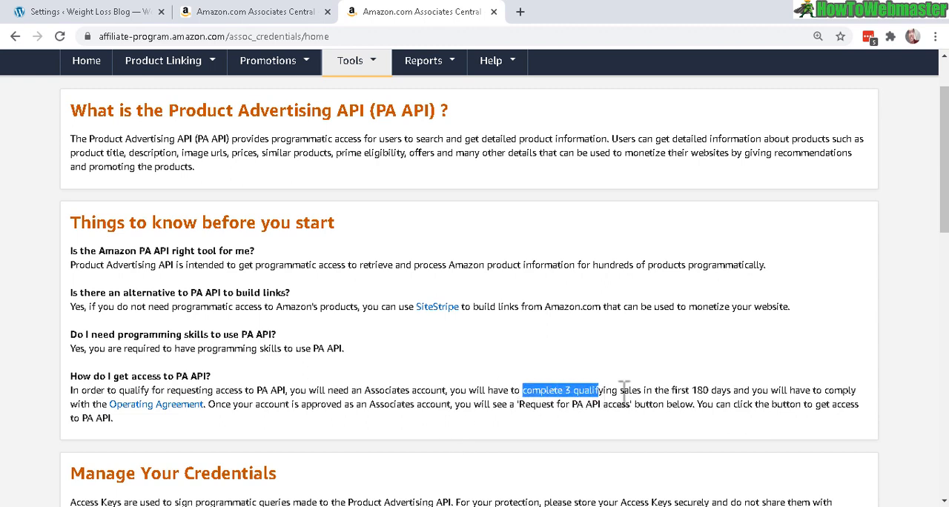
{"action": "left_click_drag", "start_coordinate": [597, 390], "coordinate": [731, 391]}
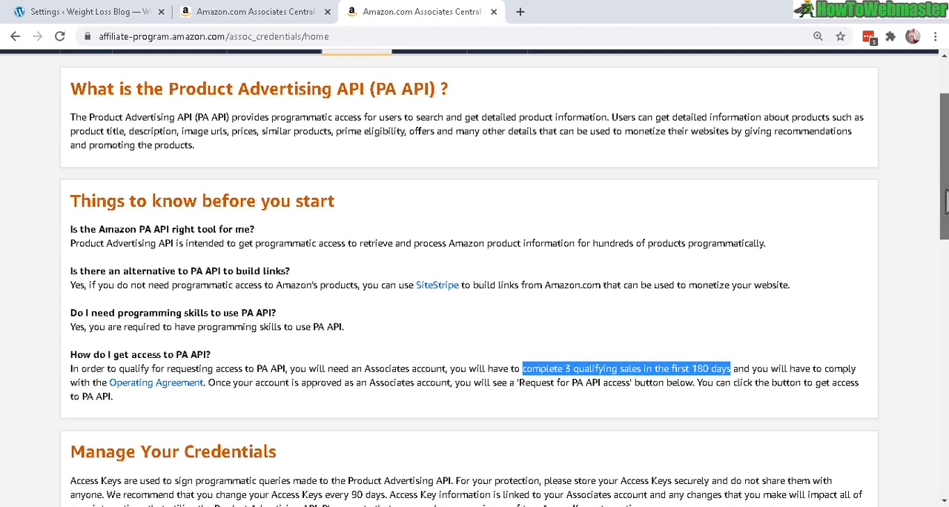
Check the Manage Your Credentials table's active access key, then return to WordPress settings
{"action": "scroll", "scroll_direction": "down", "scroll_amount": 3}
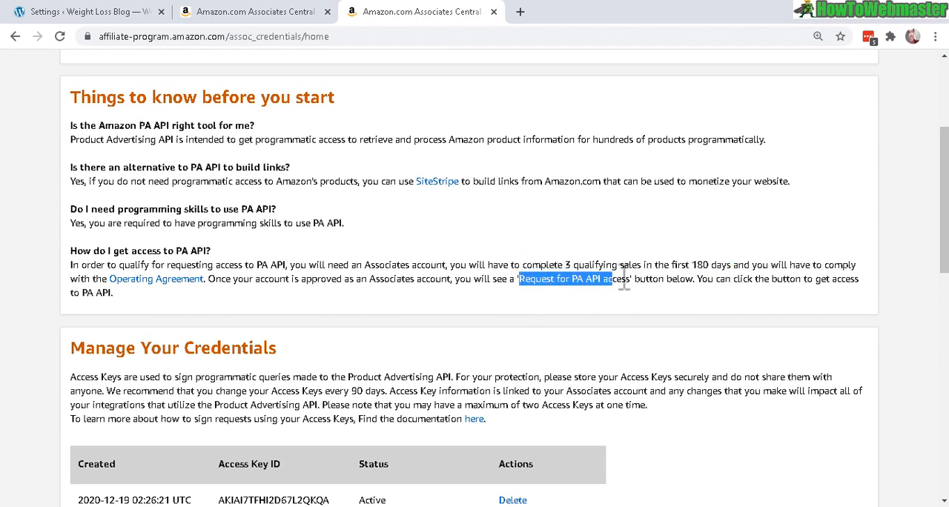
{"action": "scroll", "scroll_direction": "down", "scroll_amount": 3}
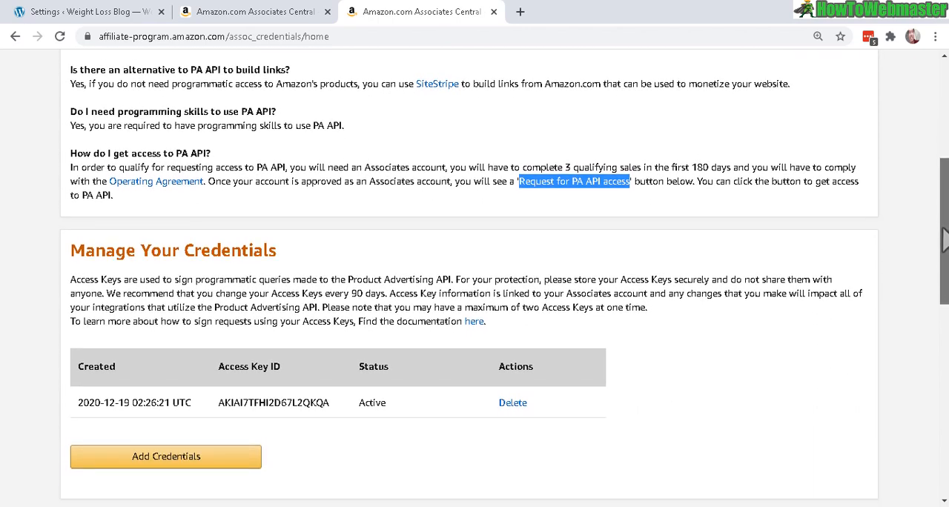
{"action": "left_click", "coordinate": [86, 11]}
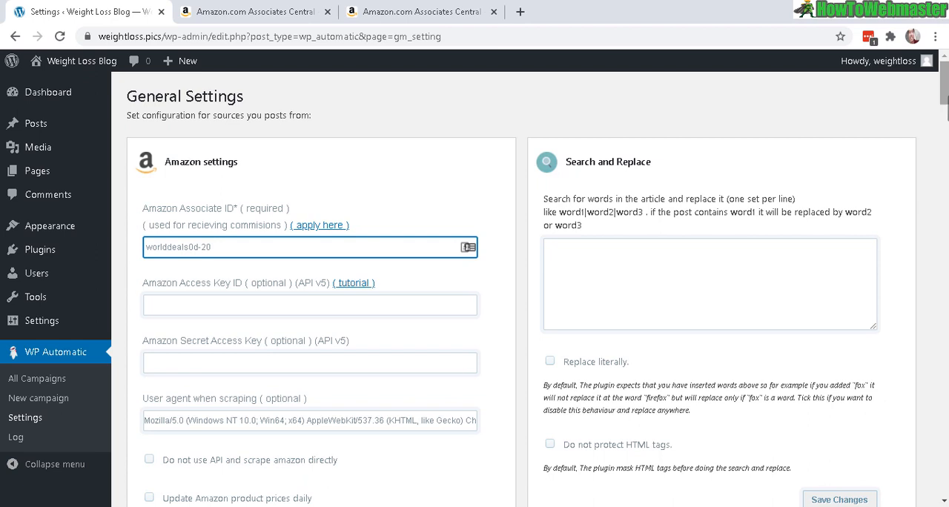
{"action": "scroll", "scroll_direction": "down", "scroll_amount": 3}
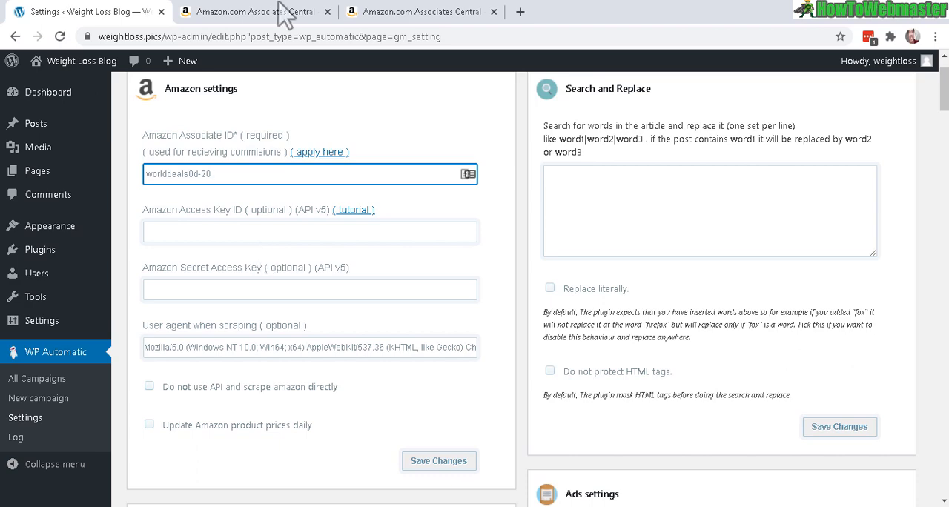
{"action": "mouse_move", "coordinate": [419, 23]}
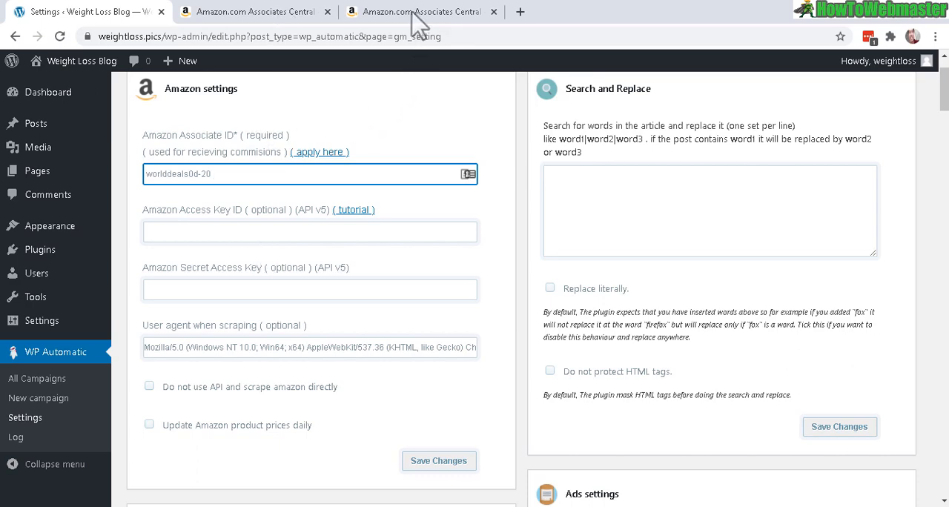
Generate a new access key and secret key pair in Associates Central and copy the access key
{"action": "left_click", "coordinate": [420, 11]}
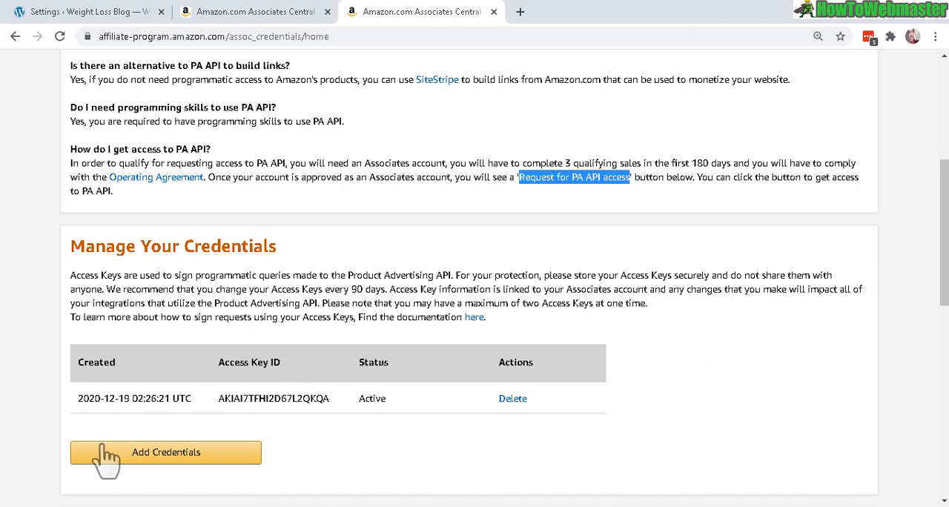
{"action": "left_click", "coordinate": [166, 452]}
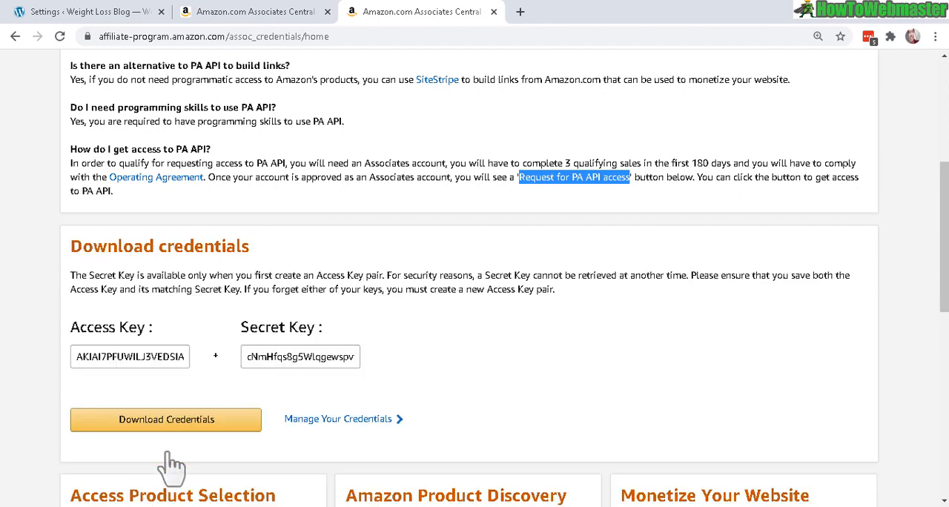
{"action": "mouse_move", "coordinate": [155, 408]}
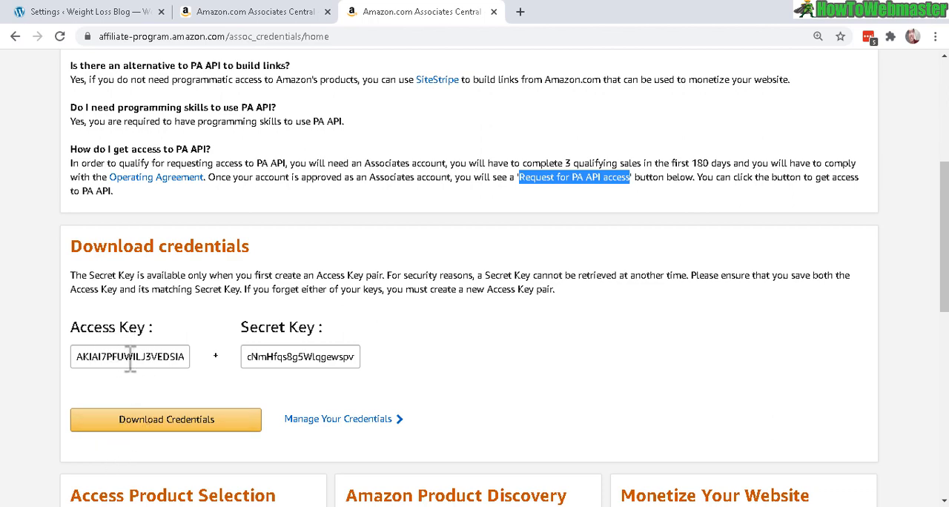
{"action": "right_click", "coordinate": [130, 357]}
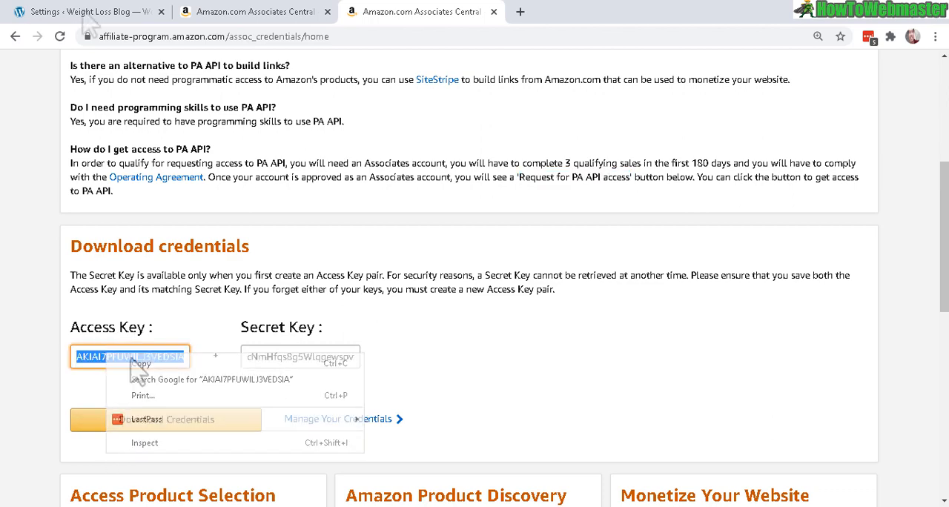
{"action": "left_click", "coordinate": [85, 11]}
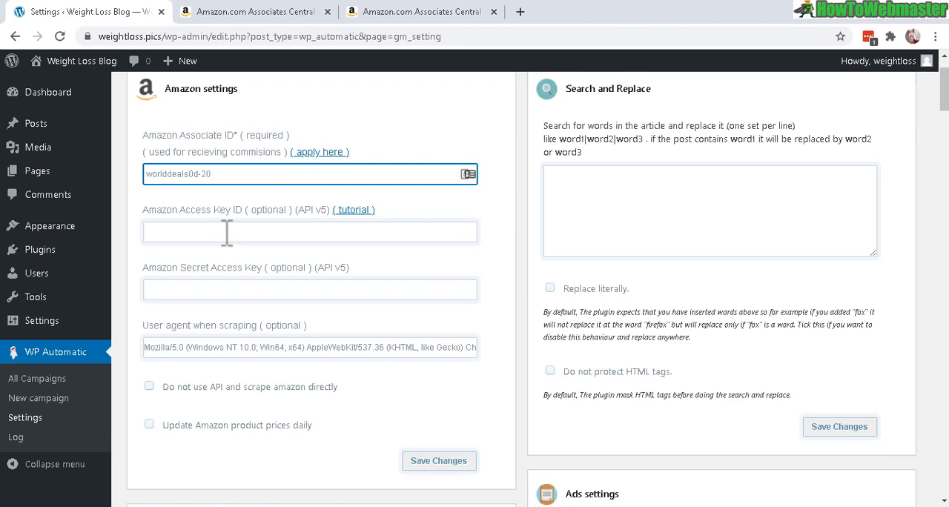
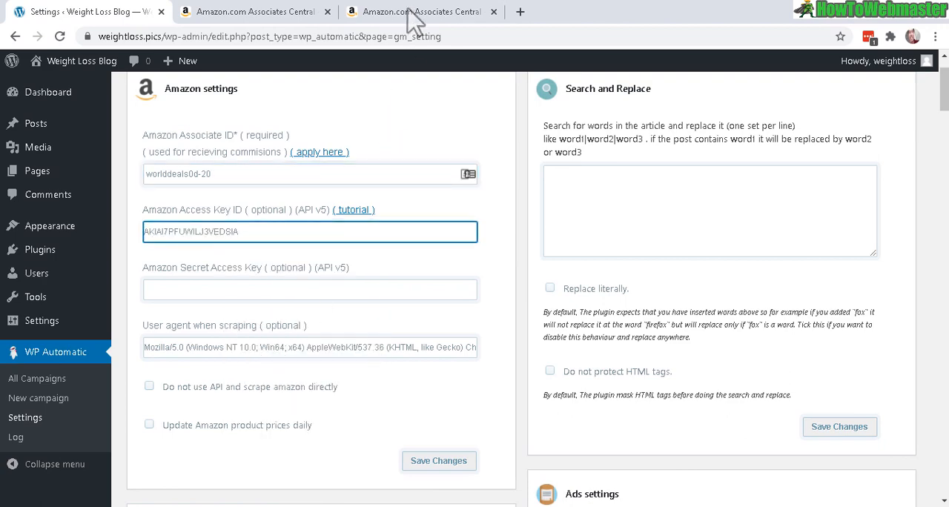
{"action": "left_click", "coordinate": [421, 11]}
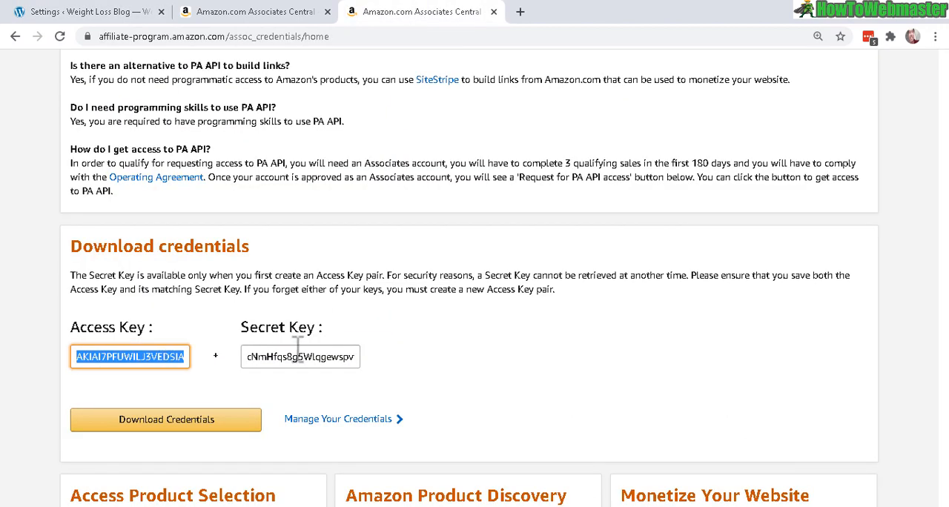
{"action": "triple_click", "coordinate": [299, 357]}
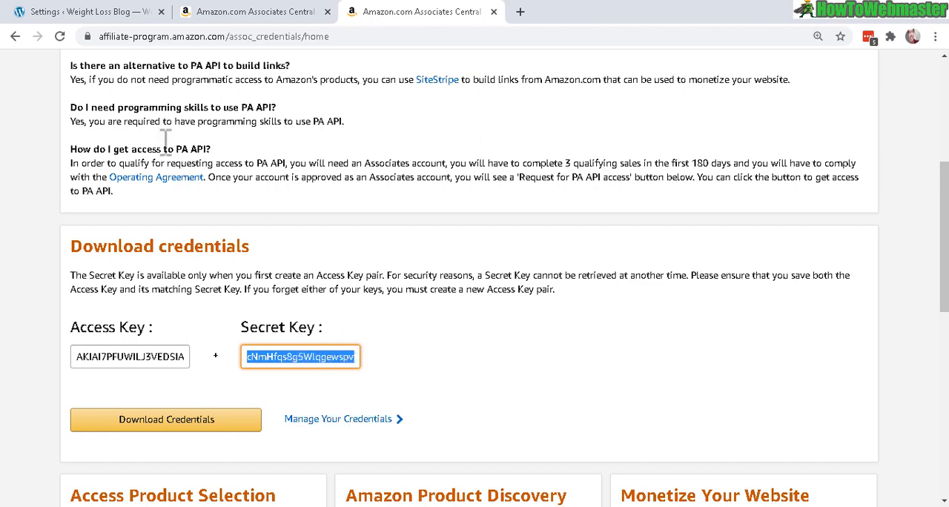
{"action": "right_click", "coordinate": [311, 289]}
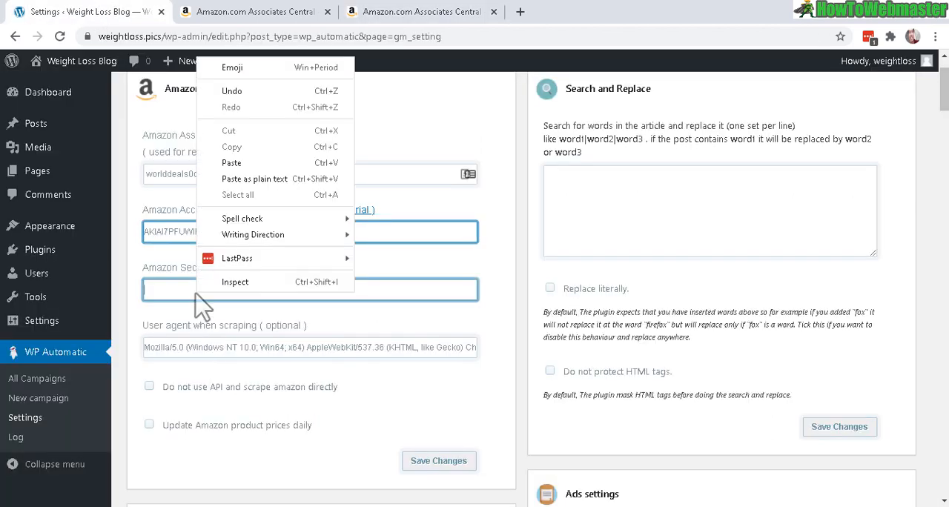
{"action": "left_click", "coordinate": [231, 162]}
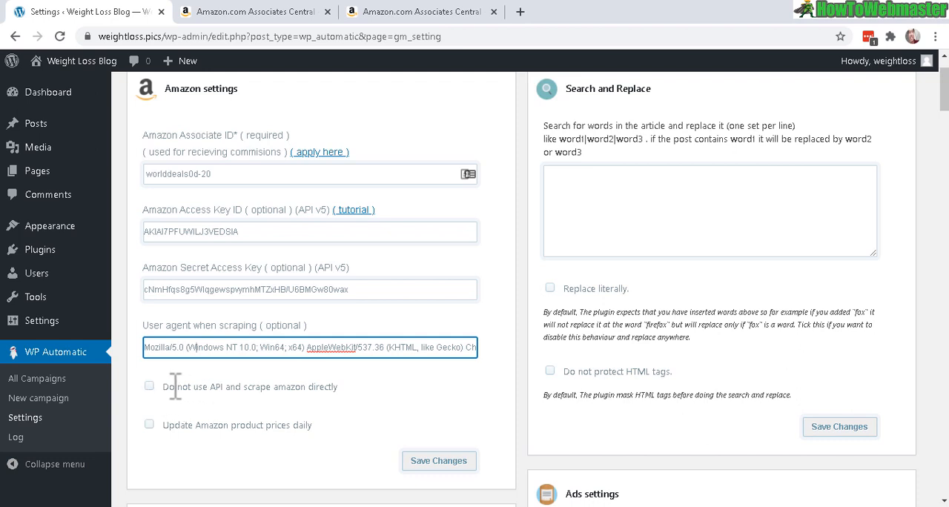
Enable daily Amazon product price updates and save the settings
{"action": "double_click", "coordinate": [189, 386]}
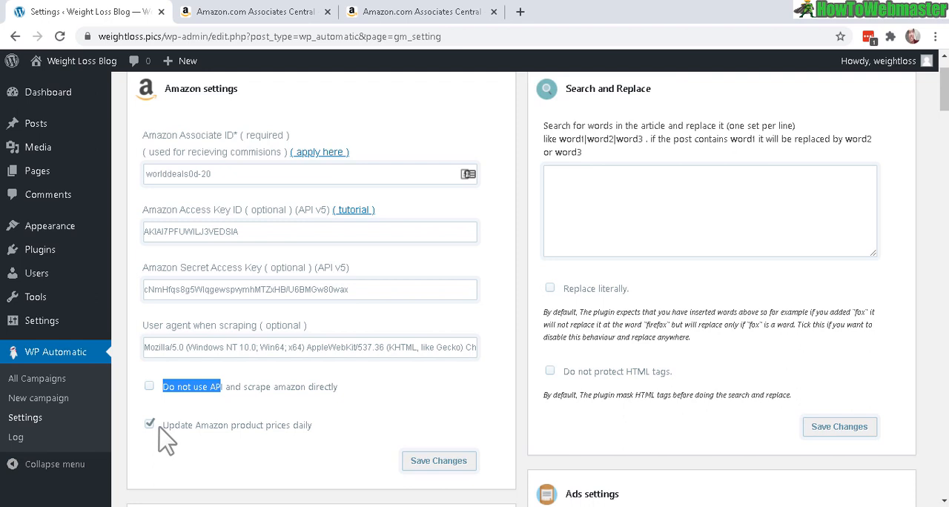
{"action": "mouse_move", "coordinate": [340, 442]}
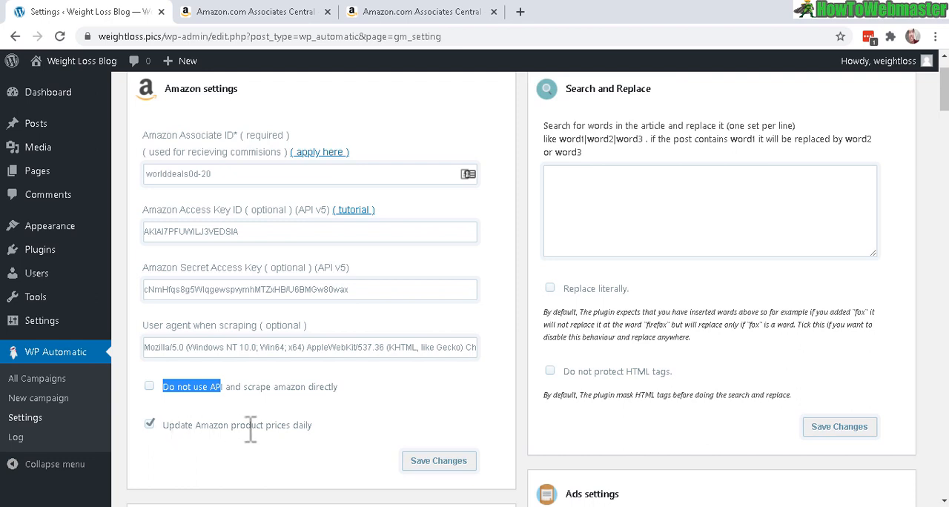
{"action": "mouse_move", "coordinate": [330, 449]}
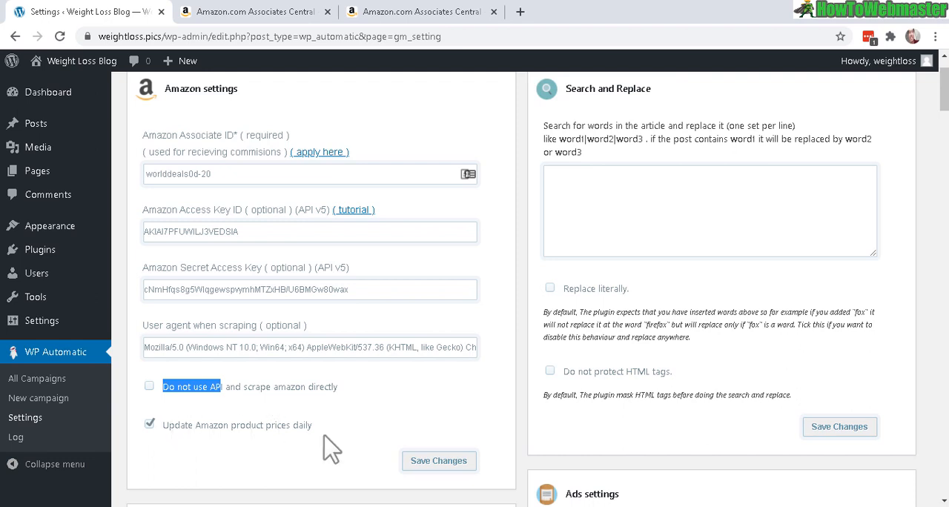
{"action": "mouse_move", "coordinate": [322, 445]}
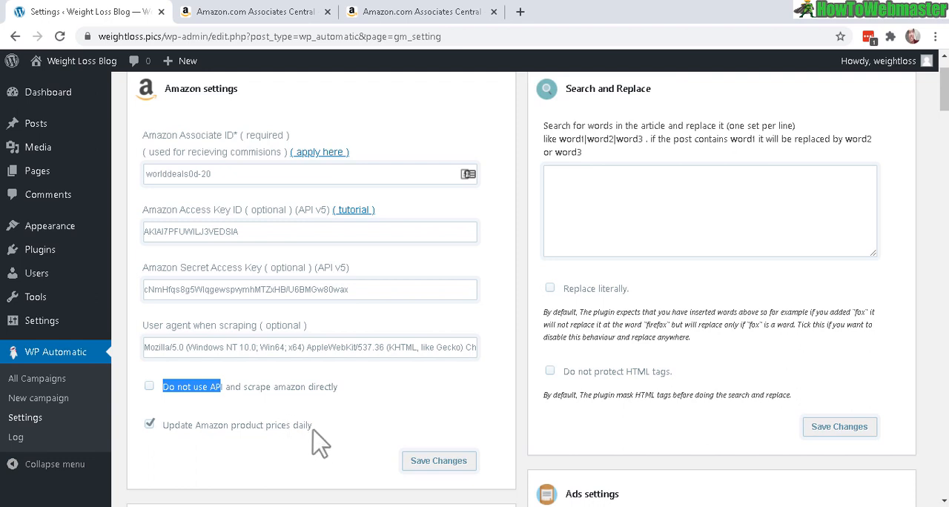
{"action": "mouse_move", "coordinate": [331, 445]}
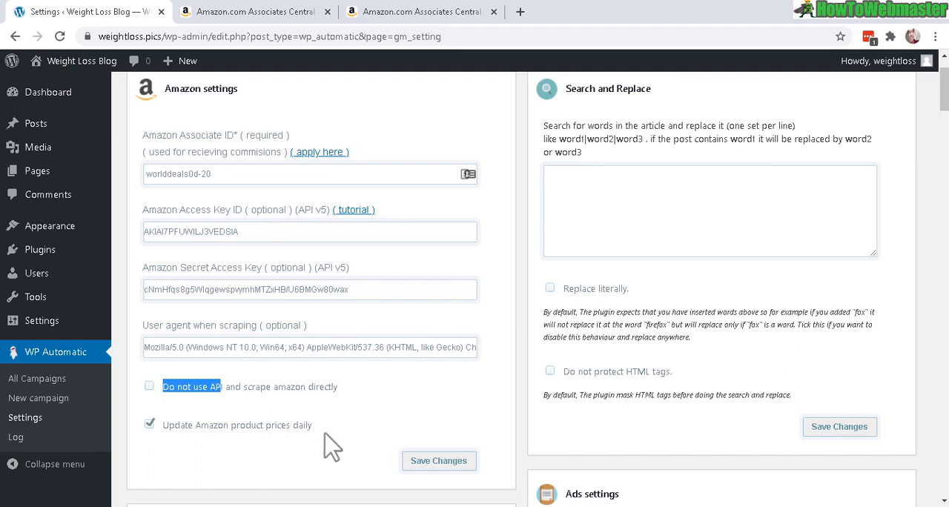
{"action": "mouse_move", "coordinate": [228, 449]}
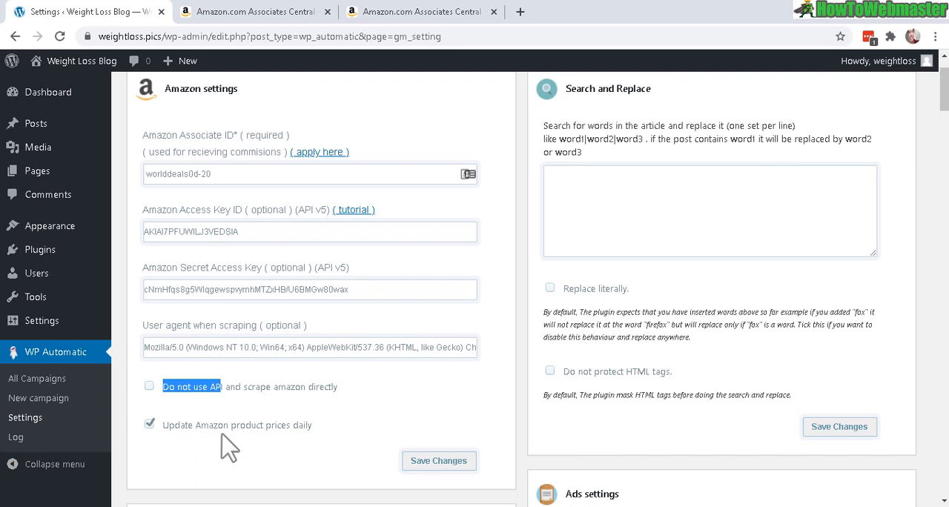
{"action": "left_click", "coordinate": [438, 461]}
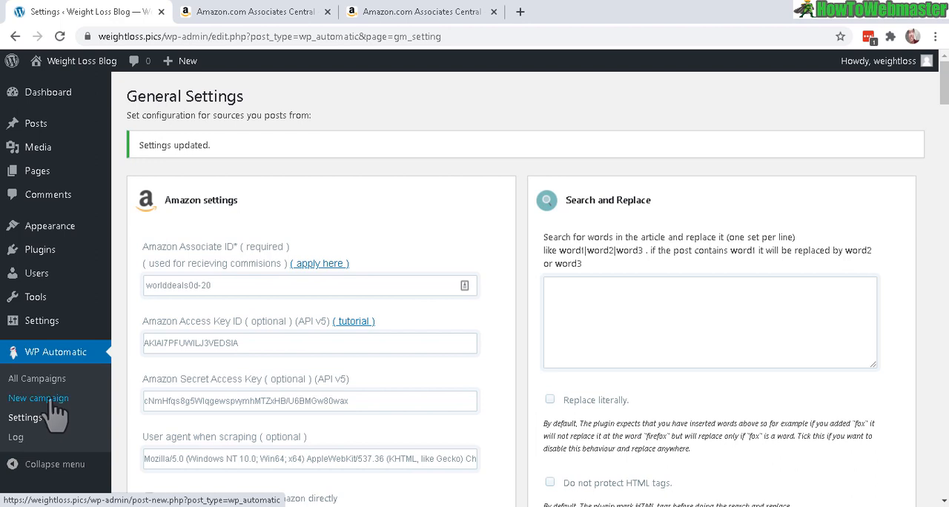
Create a new Amazon campaign titled 'amazon test' with Hours as the update unit
{"action": "left_click", "coordinate": [38, 398]}
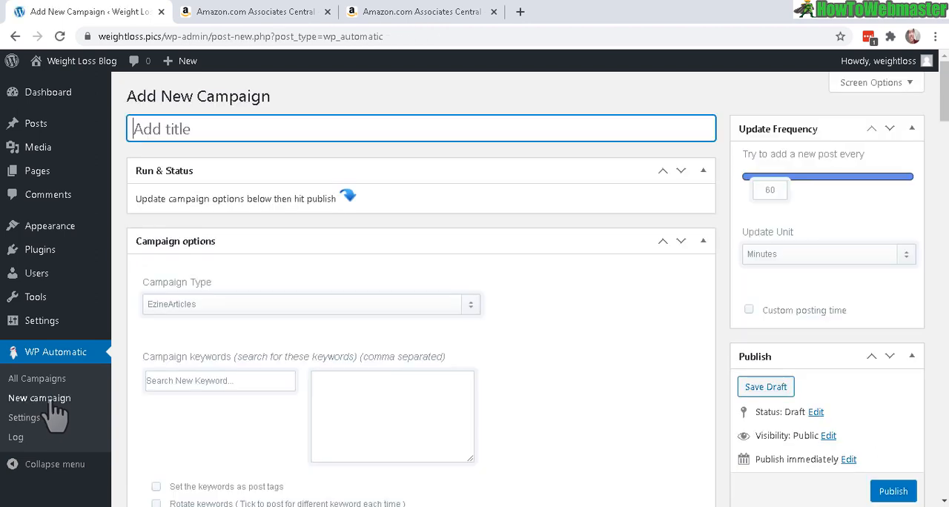
{"action": "type", "text": "amazo"}
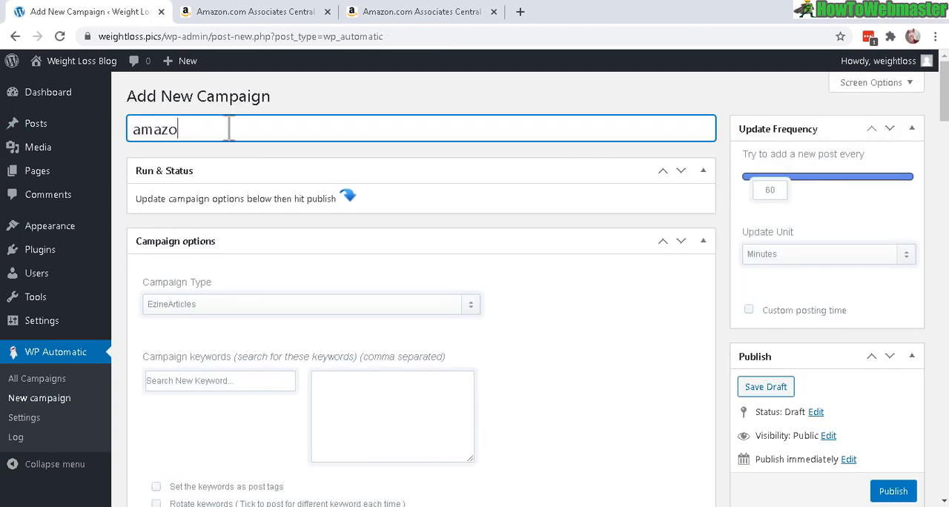
{"action": "type", "text": "n test"}
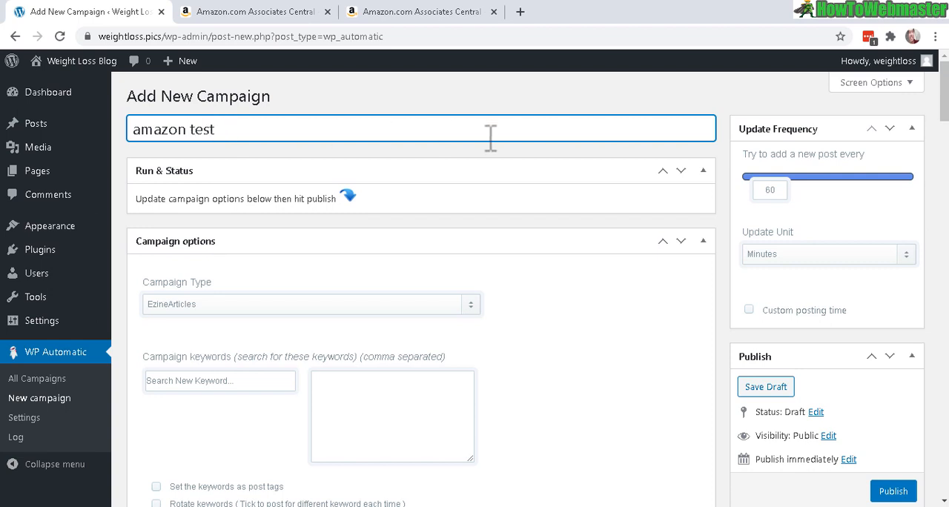
{"action": "mouse_move", "coordinate": [801, 182]}
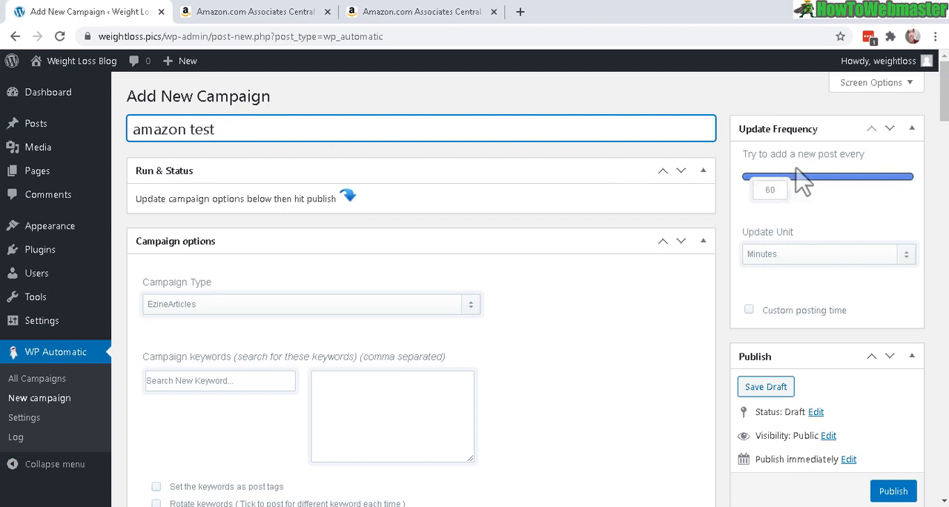
{"action": "mouse_move", "coordinate": [809, 267]}
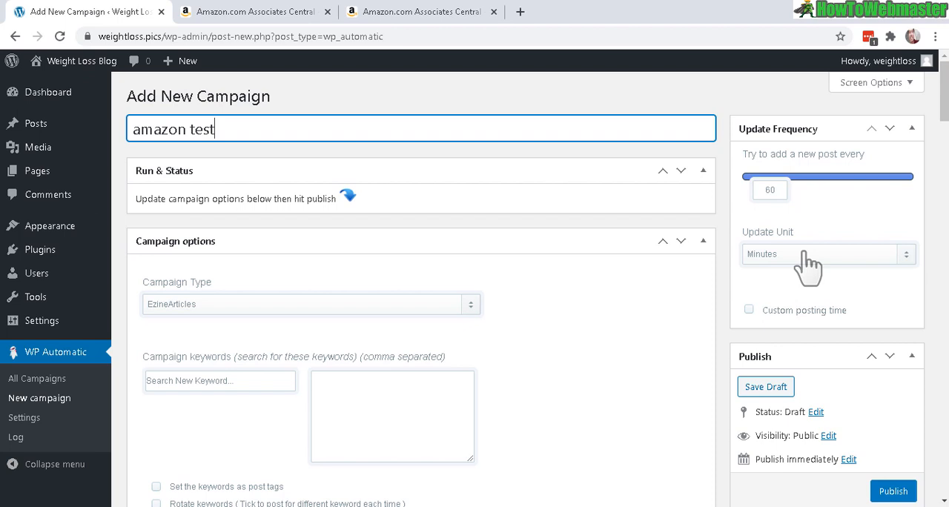
{"action": "left_click", "coordinate": [828, 254]}
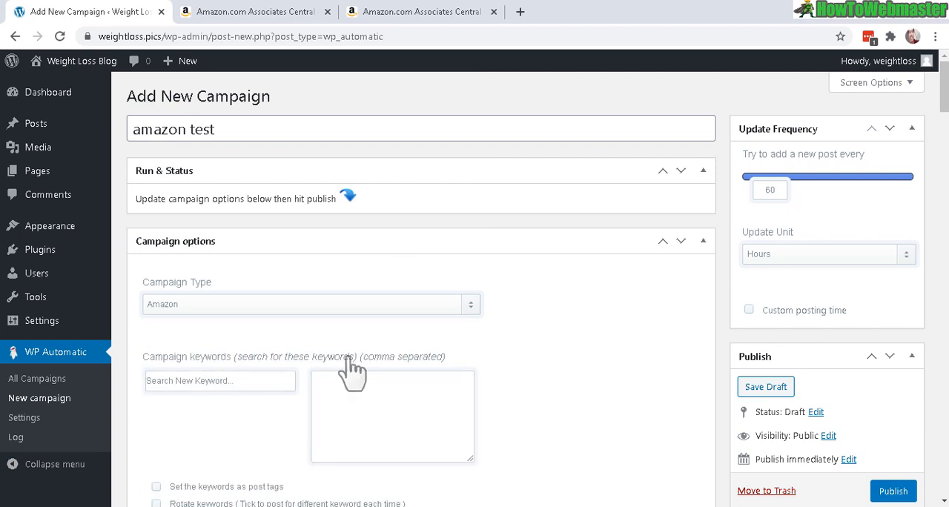
Add weight loss keywords and set them as post tags using only the fetching keyword
{"action": "scroll", "scroll_direction": "down", "scroll_amount": 3}
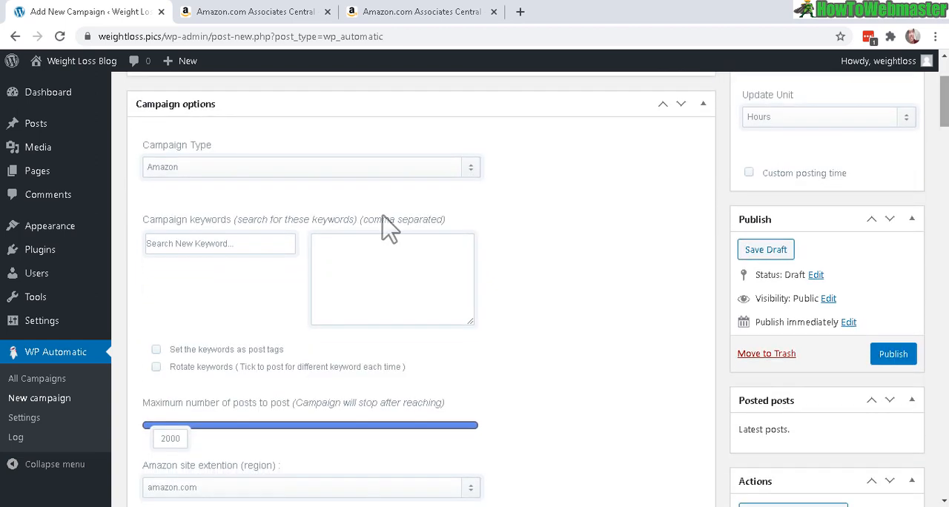
{"action": "left_click", "coordinate": [220, 243]}
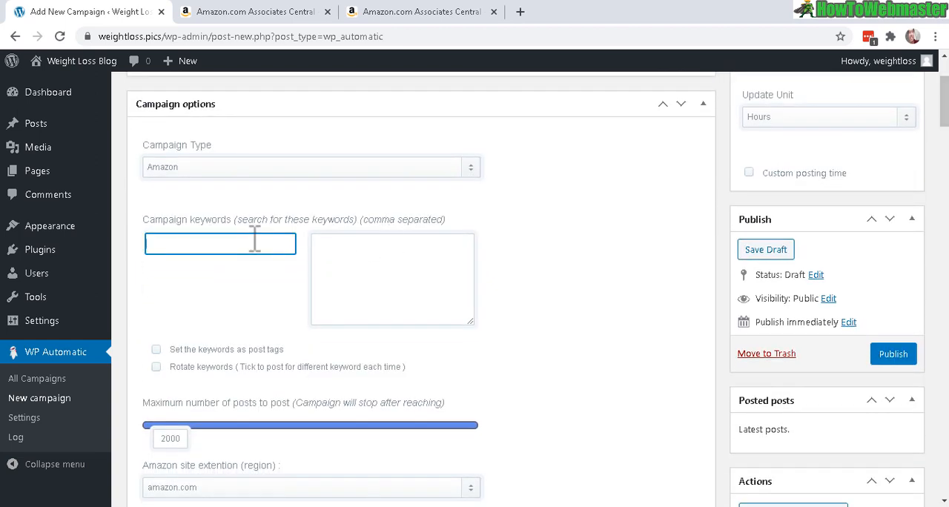
{"action": "type", "text": "weight loss"}
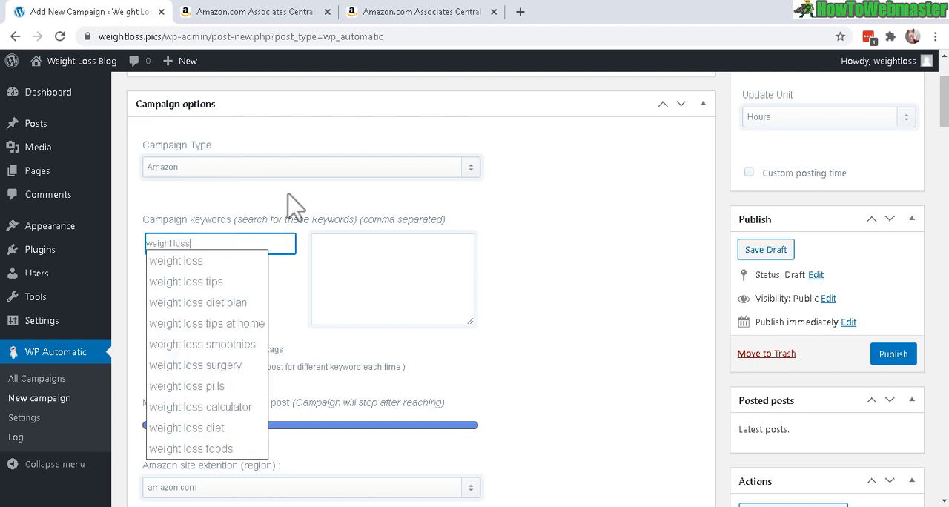
{"action": "left_click", "coordinate": [198, 303]}
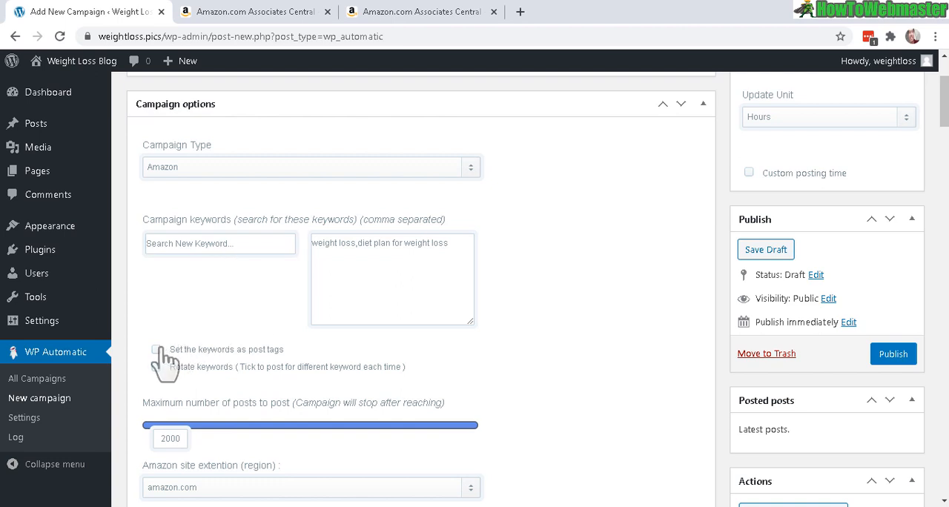
{"action": "mouse_move", "coordinate": [337, 364]}
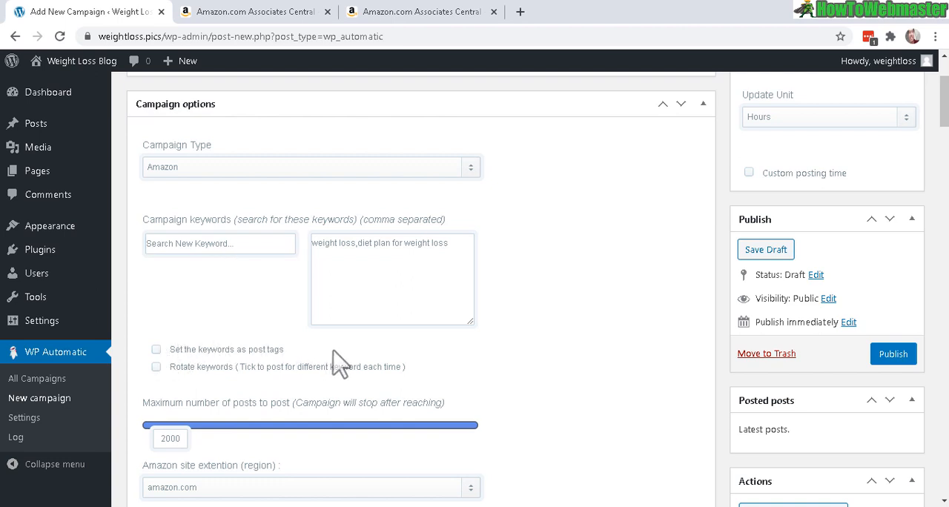
{"action": "mouse_move", "coordinate": [158, 367]}
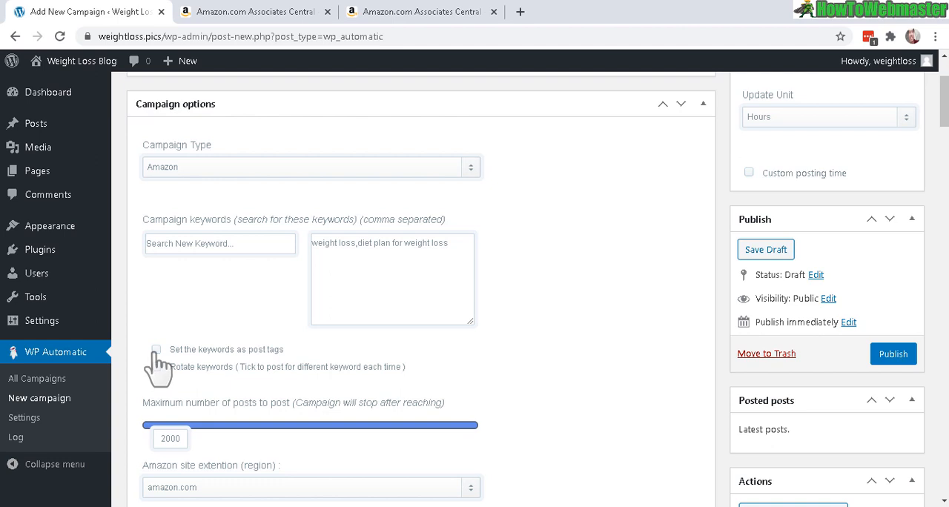
{"action": "left_click", "coordinate": [156, 349]}
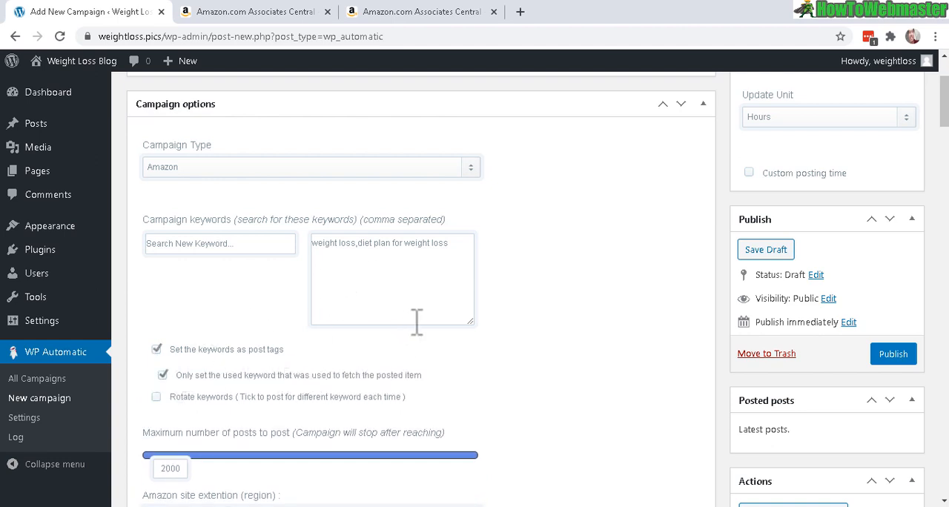
{"action": "mouse_move", "coordinate": [341, 371]}
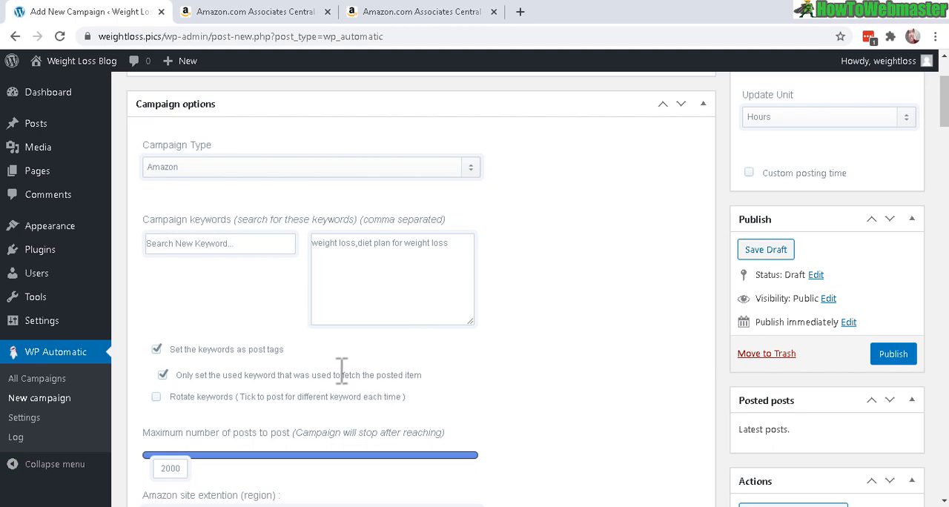
{"action": "double_click", "coordinate": [371, 375]}
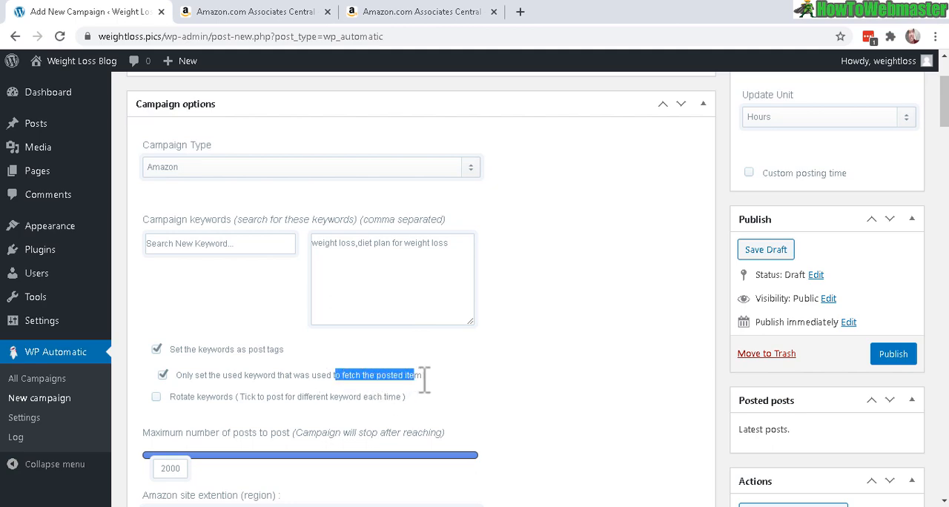
Set 2000 maximum posts, amazon.com as region and All Departments as category
{"action": "scroll", "scroll_direction": "down", "scroll_amount": 3}
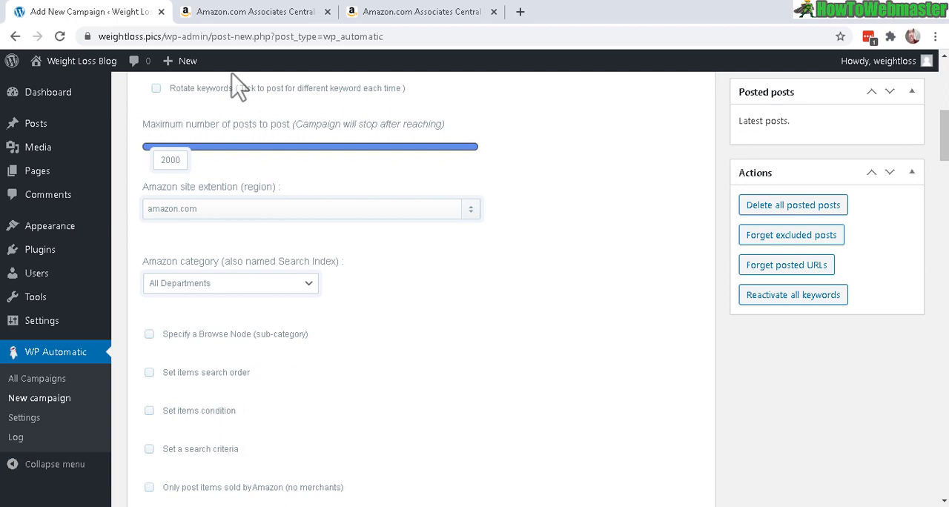
{"action": "mouse_move", "coordinate": [170, 160]}
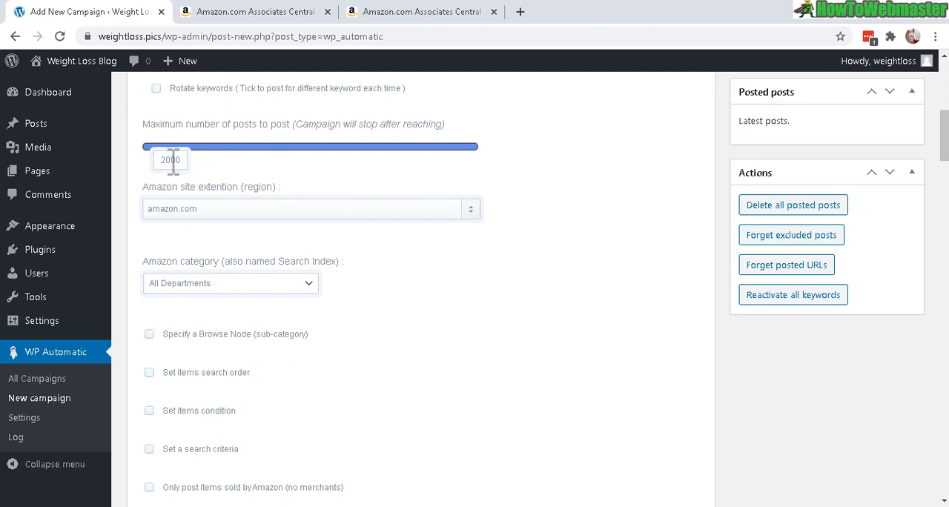
{"action": "mouse_move", "coordinate": [223, 176]}
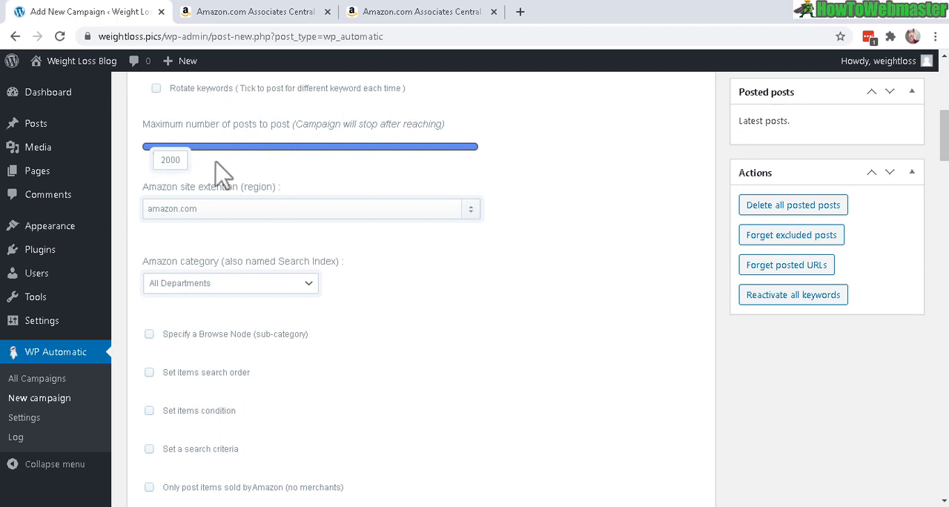
{"action": "mouse_move", "coordinate": [258, 219]}
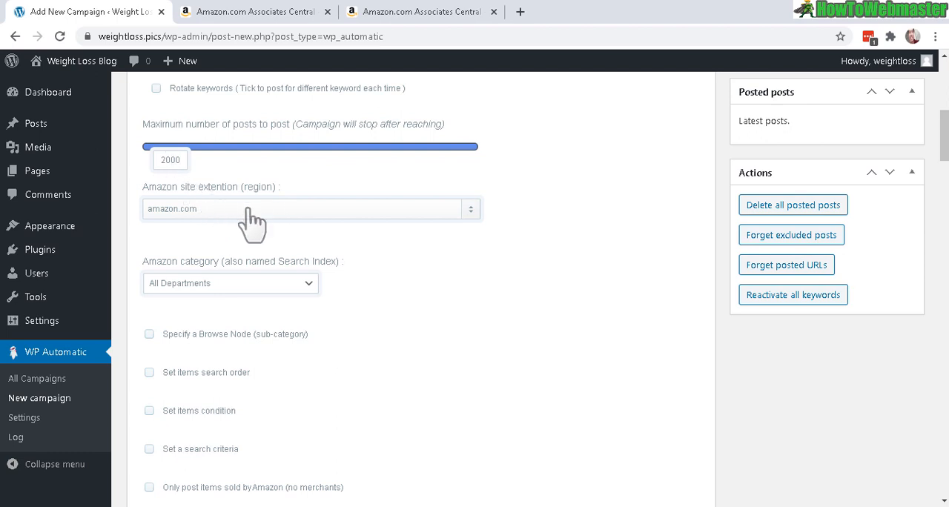
{"action": "left_click", "coordinate": [304, 208]}
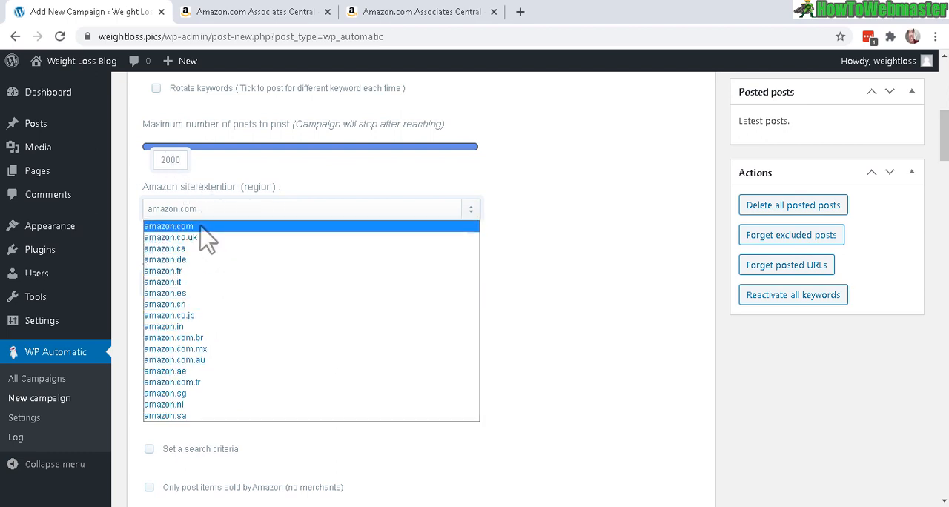
{"action": "left_click", "coordinate": [168, 226]}
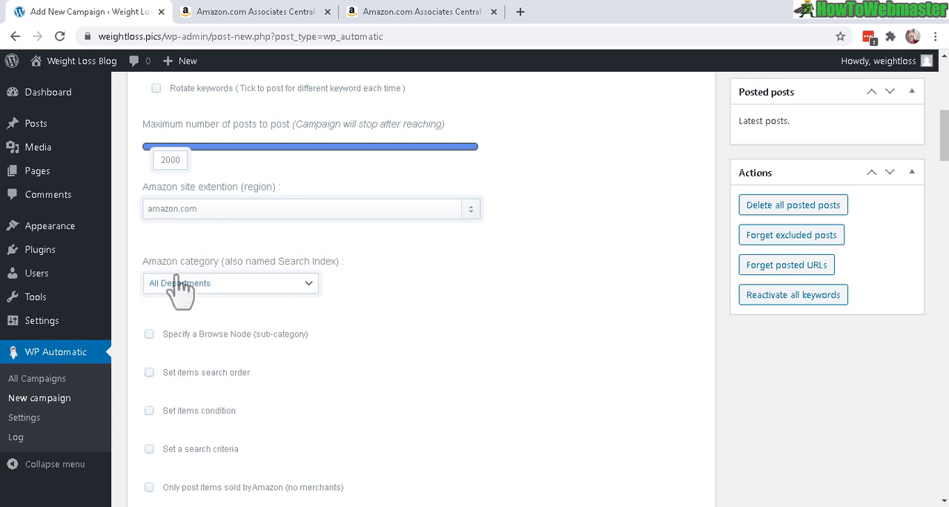
{"action": "mouse_move", "coordinate": [228, 297]}
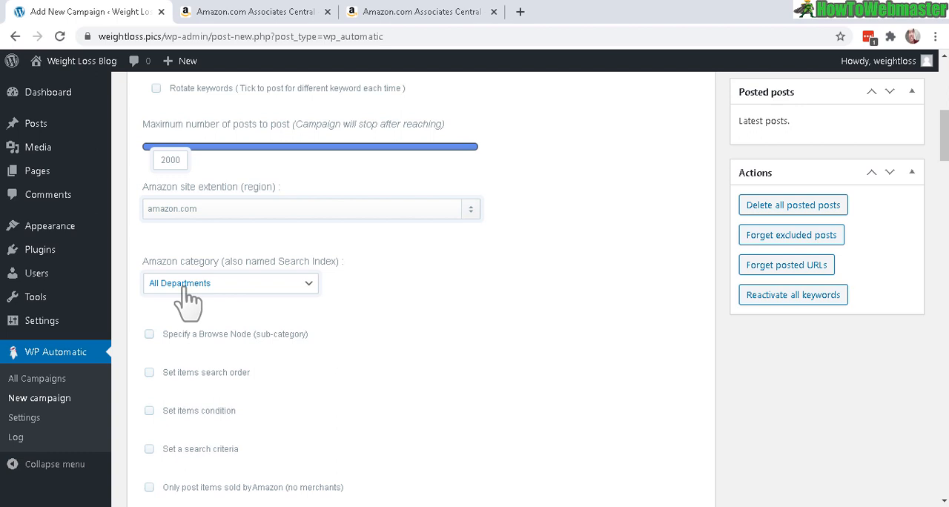
{"action": "left_click", "coordinate": [230, 283]}
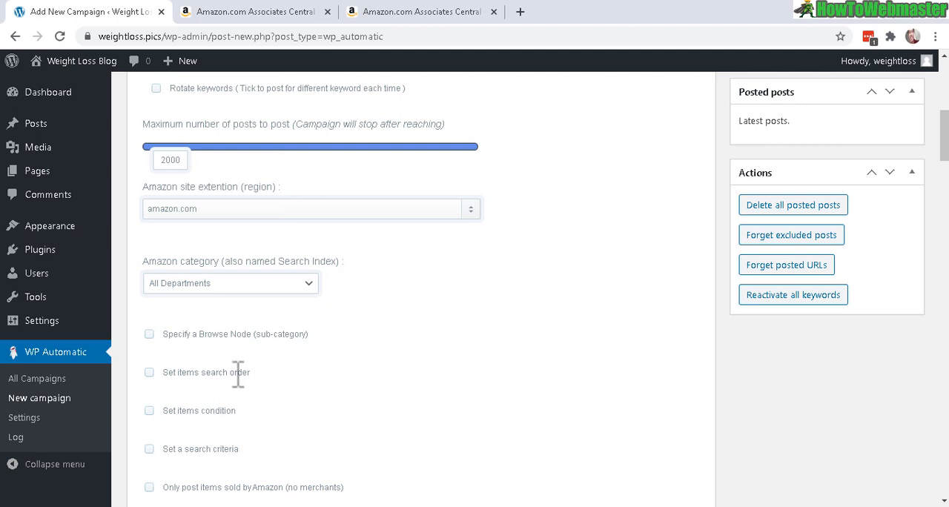
{"action": "mouse_move", "coordinate": [194, 383]}
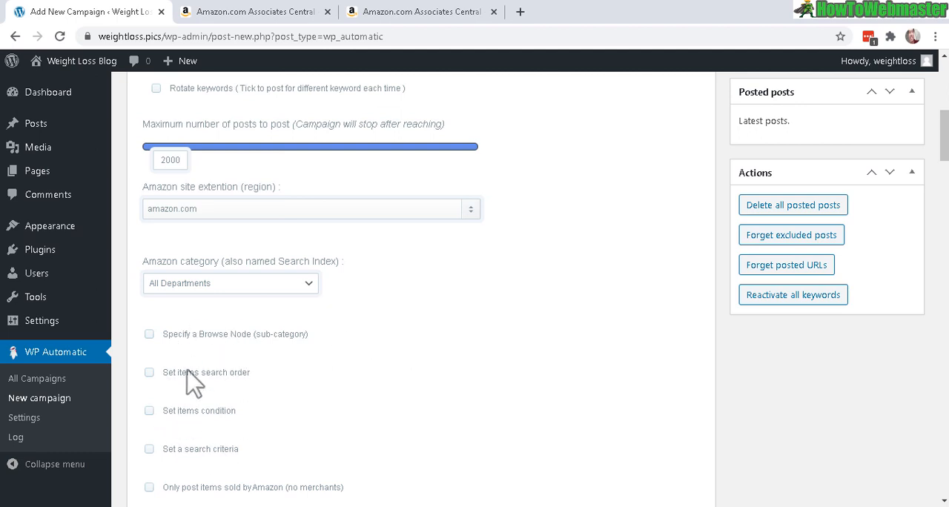
{"action": "mouse_move", "coordinate": [223, 414]}
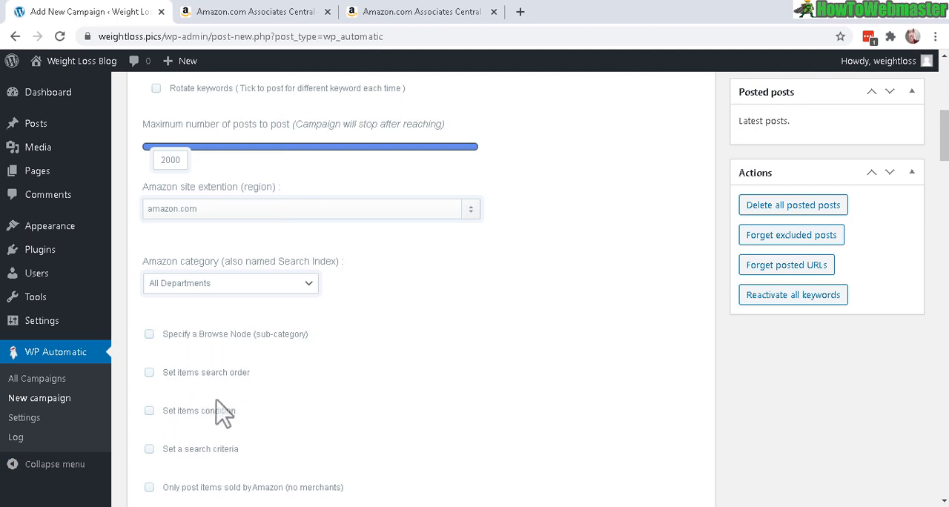
Review the Amazon options, Post template, Categories & Tags and Links sections at defaults
{"action": "scroll", "scroll_direction": "down", "scroll_amount": 3}
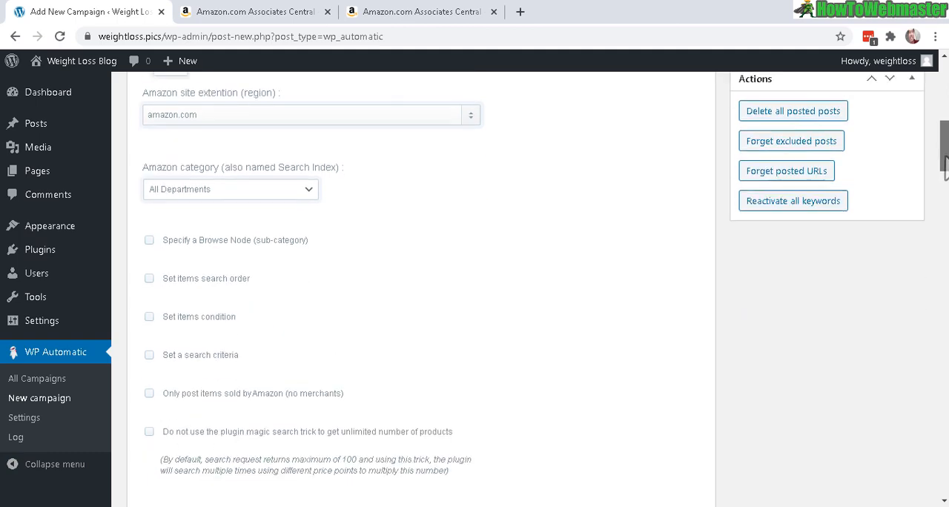
{"action": "scroll", "scroll_direction": "down", "scroll_amount": 3}
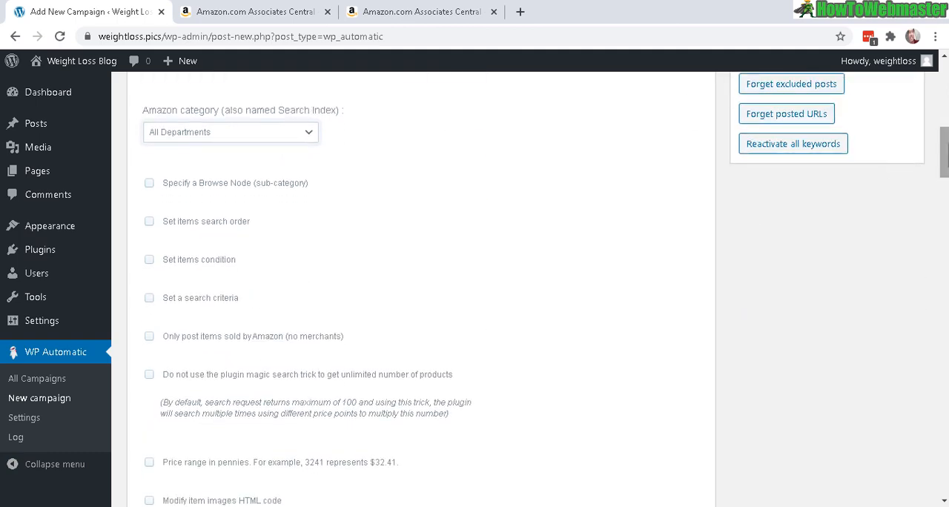
{"action": "scroll", "scroll_direction": "down", "scroll_amount": 3}
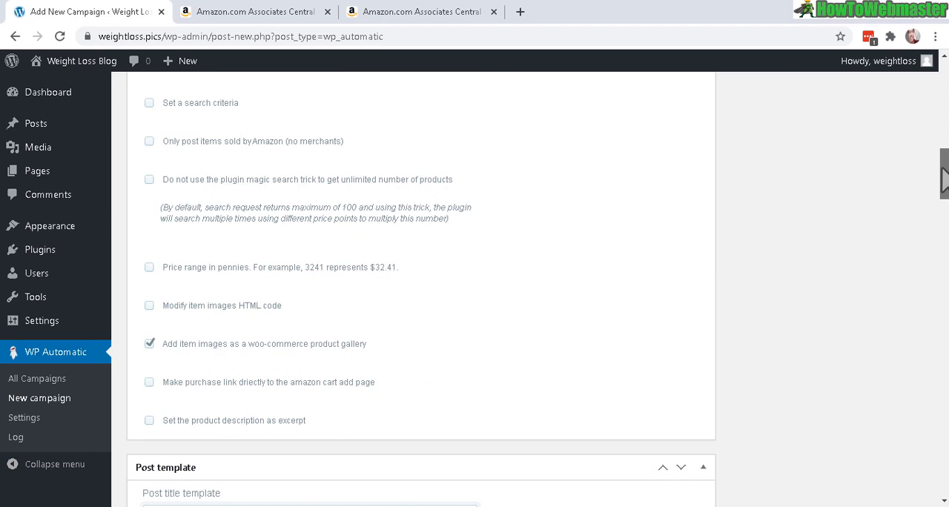
{"action": "scroll", "scroll_direction": "down", "scroll_amount": 3}
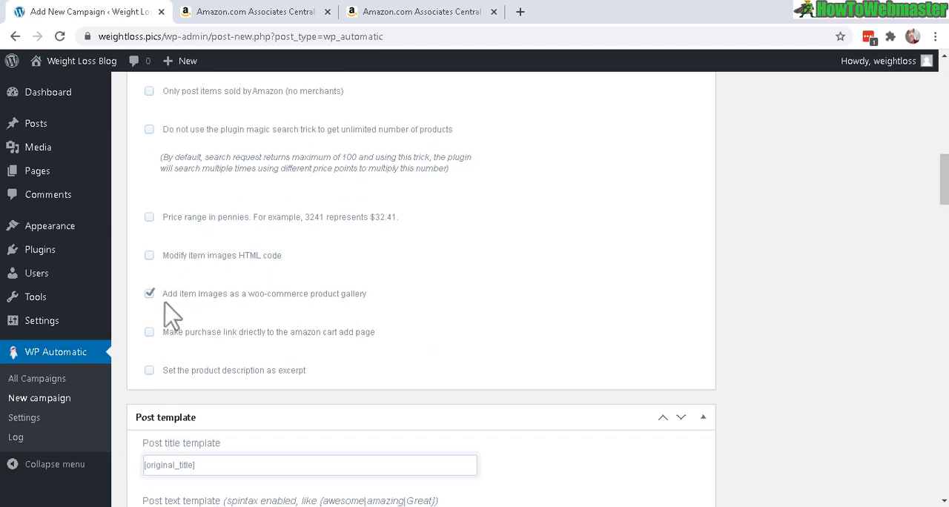
{"action": "mouse_move", "coordinate": [352, 294]}
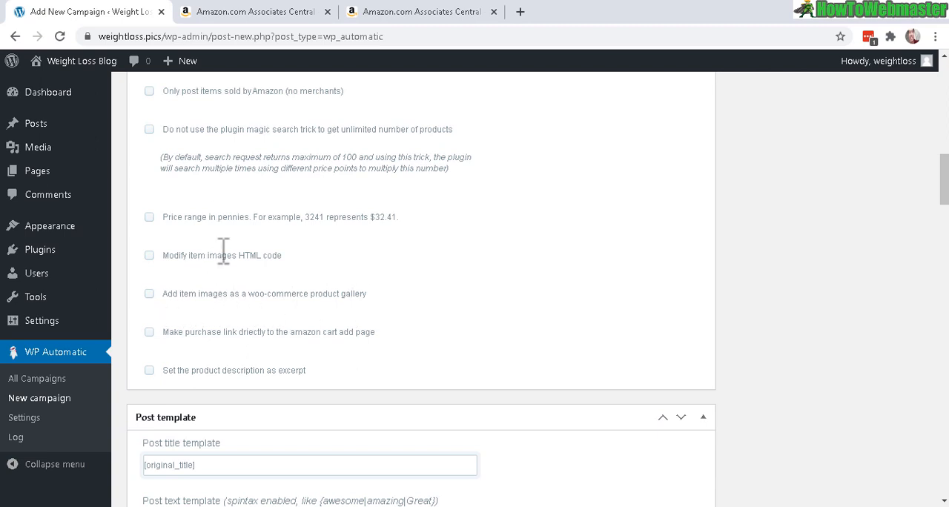
{"action": "mouse_move", "coordinate": [832, 269]}
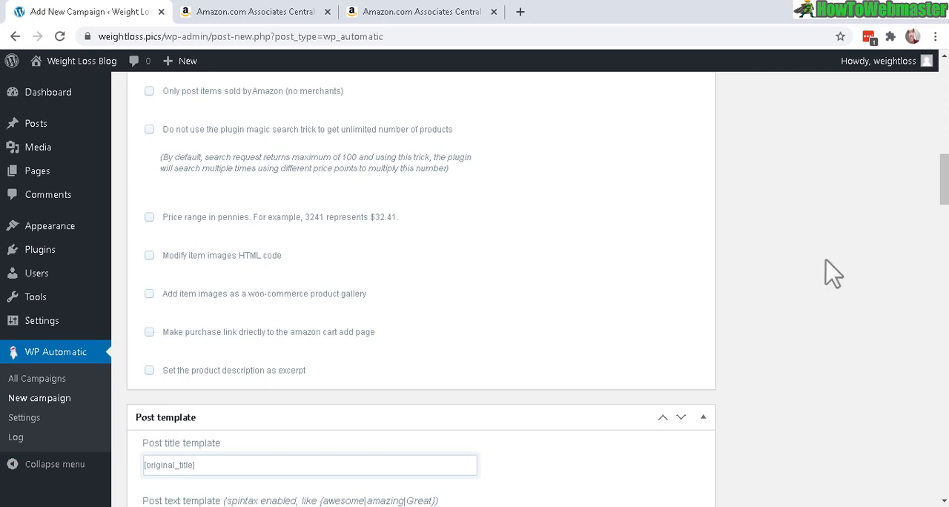
{"action": "scroll", "scroll_direction": "down", "scroll_amount": 3}
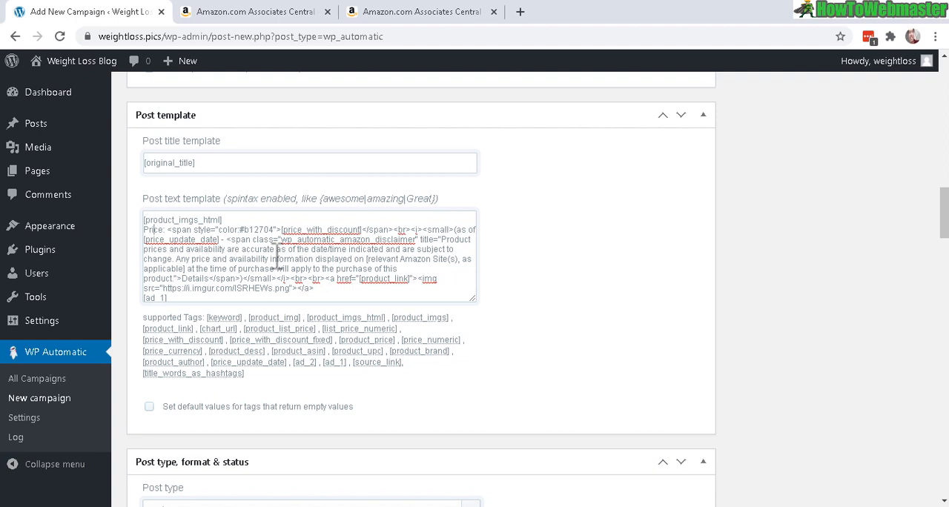
{"action": "scroll", "scroll_direction": "down", "scroll_amount": 3}
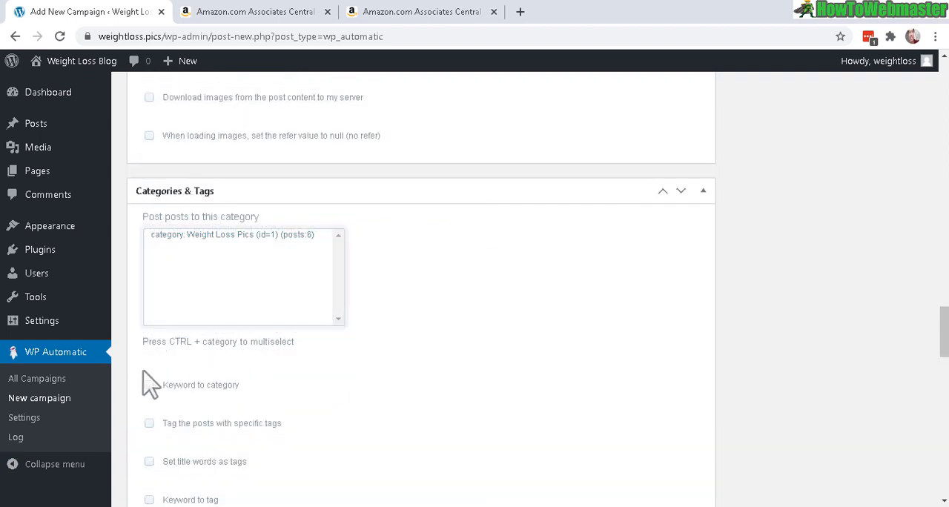
{"action": "scroll", "scroll_direction": "down", "scroll_amount": 3}
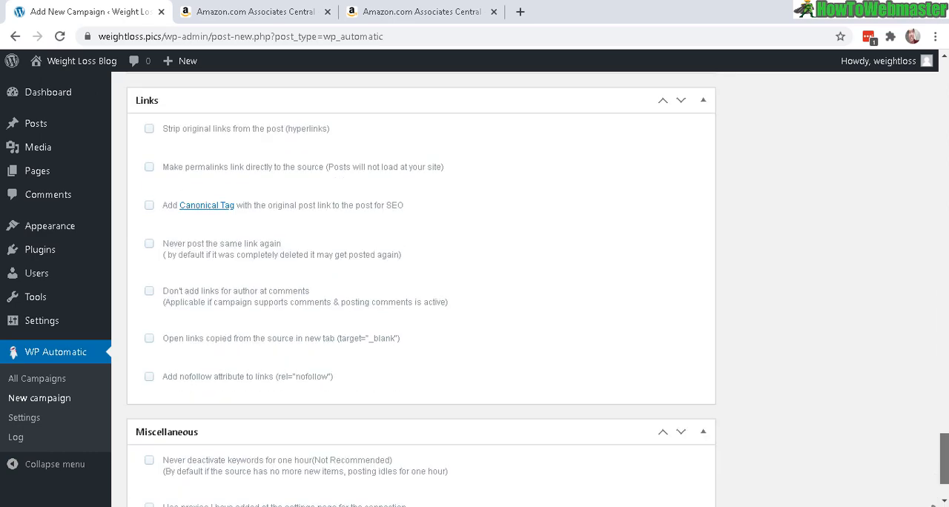
{"action": "scroll", "scroll_direction": "up", "scroll_amount": 3}
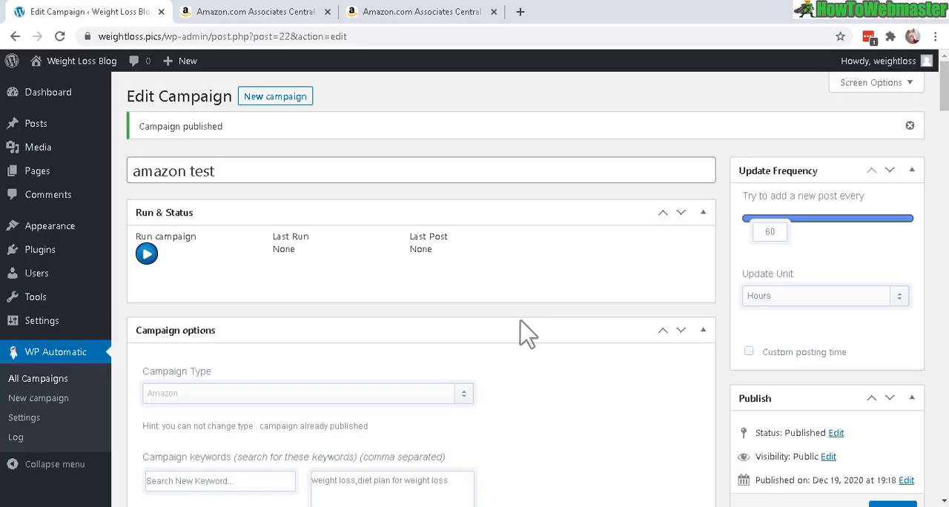
{"action": "mouse_move", "coordinate": [259, 148]}
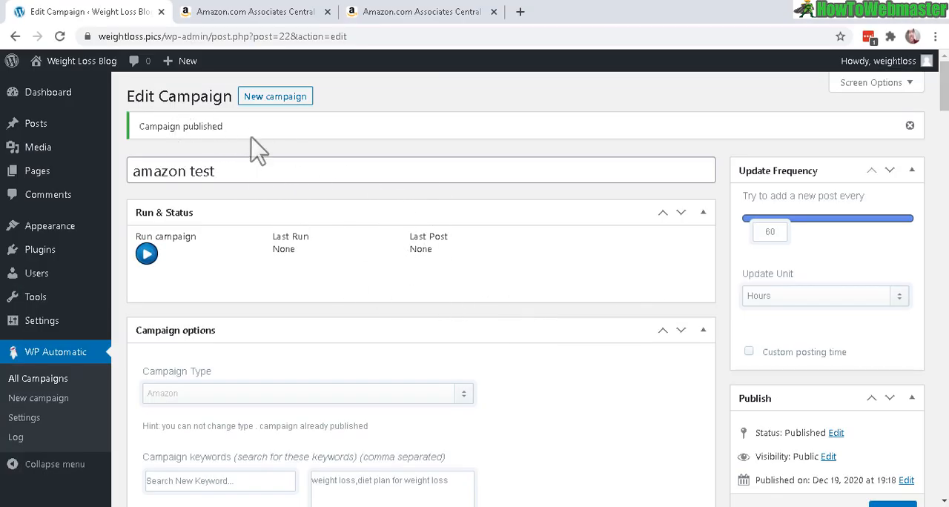
{"action": "mouse_move", "coordinate": [181, 260]}
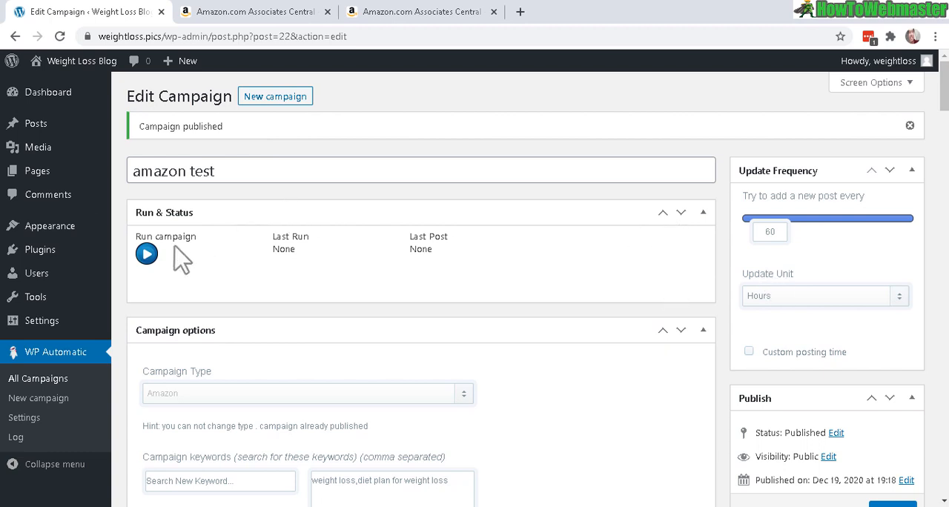
Run the published amazon test campaign to post its first Amazon product
{"action": "left_click", "coordinate": [146, 255]}
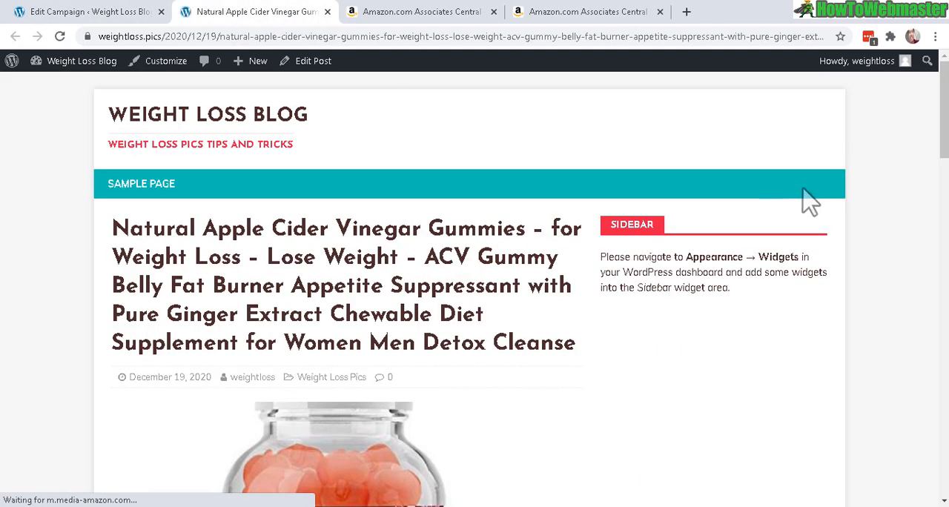
Inspect the gummies post's gallery thumbnails, $12.77 price and Buy Now button
{"action": "scroll", "scroll_direction": "down", "scroll_amount": 3}
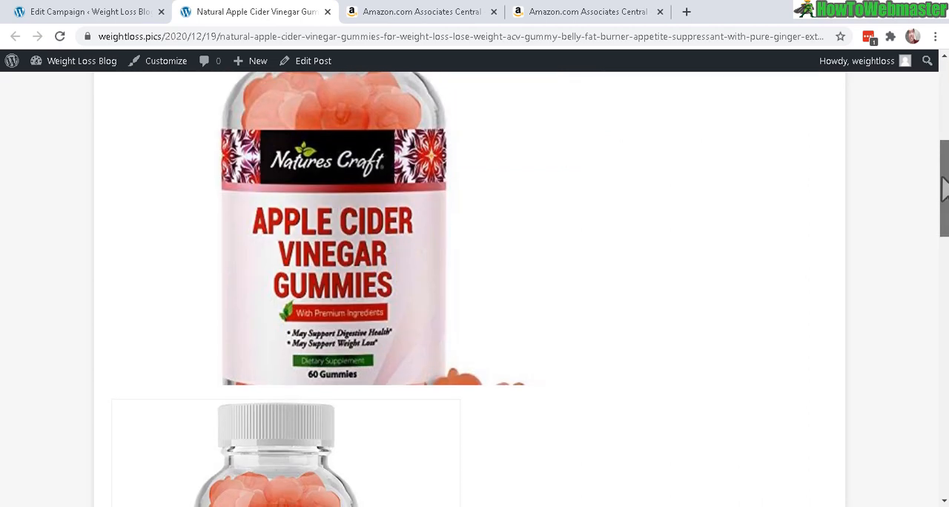
{"action": "scroll", "scroll_direction": "down", "scroll_amount": 3}
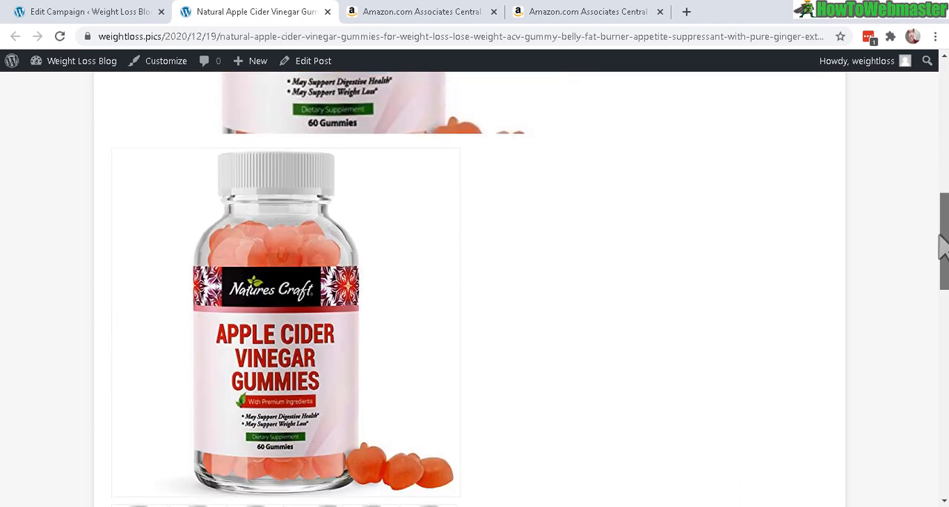
{"action": "scroll", "scroll_direction": "down", "scroll_amount": 3}
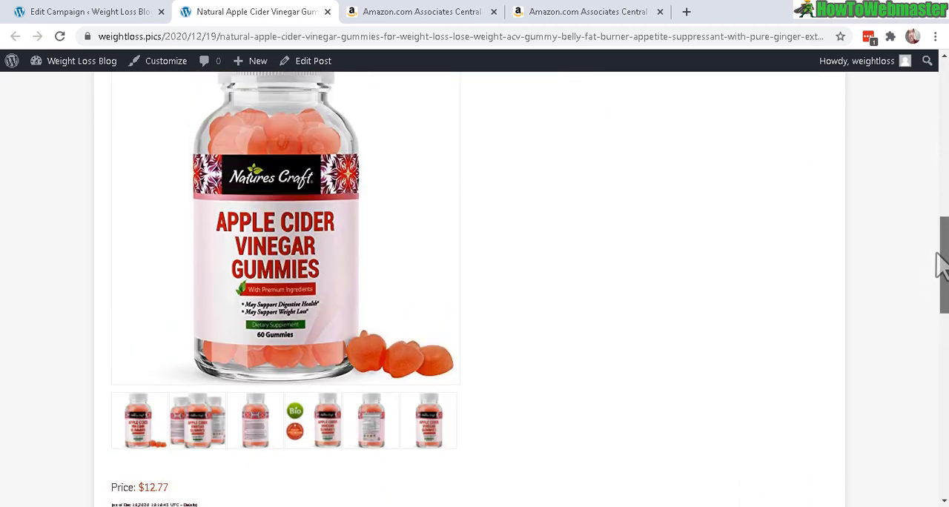
{"action": "left_click", "coordinate": [197, 407]}
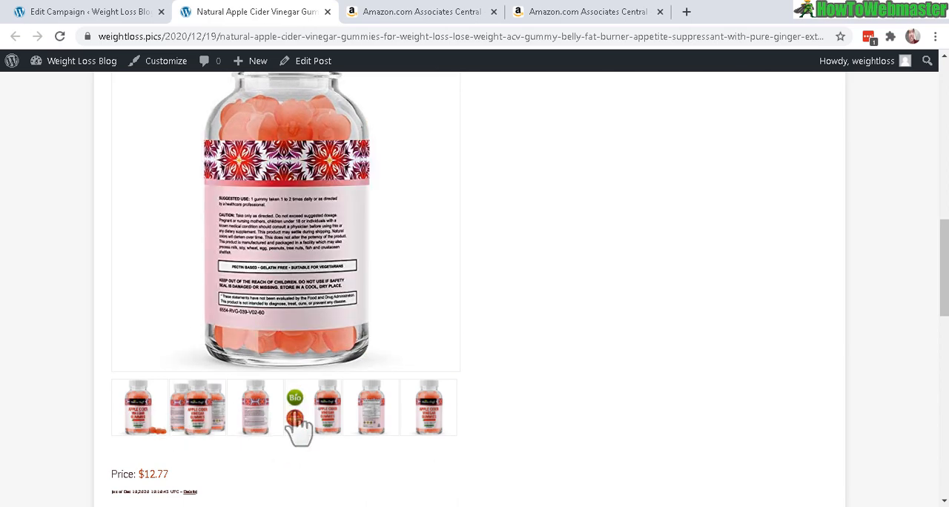
{"action": "scroll", "scroll_direction": "down", "scroll_amount": 3}
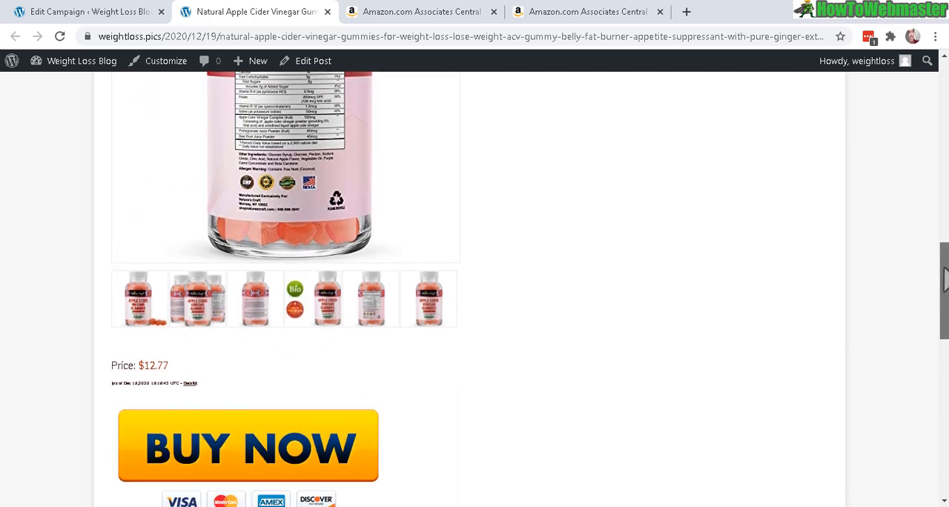
{"action": "scroll", "scroll_direction": "down", "scroll_amount": 3}
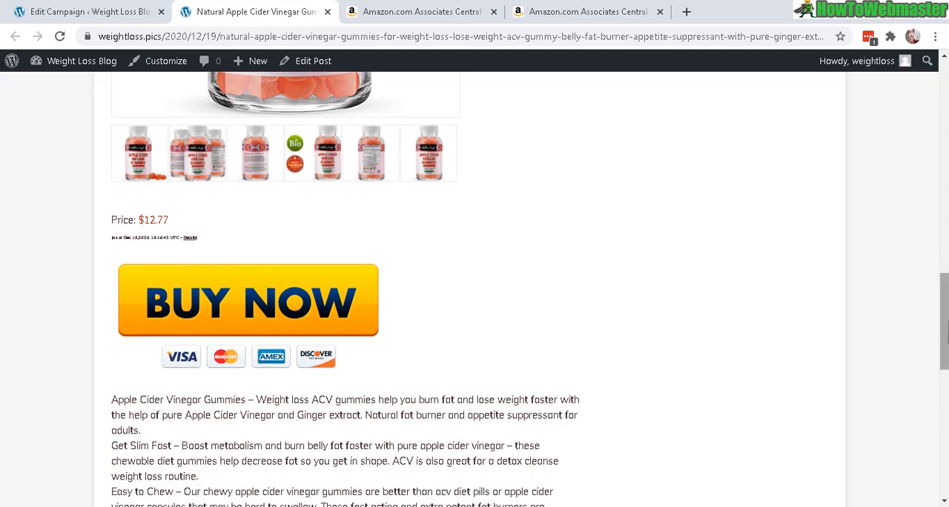
{"action": "scroll", "scroll_direction": "down", "scroll_amount": 3}
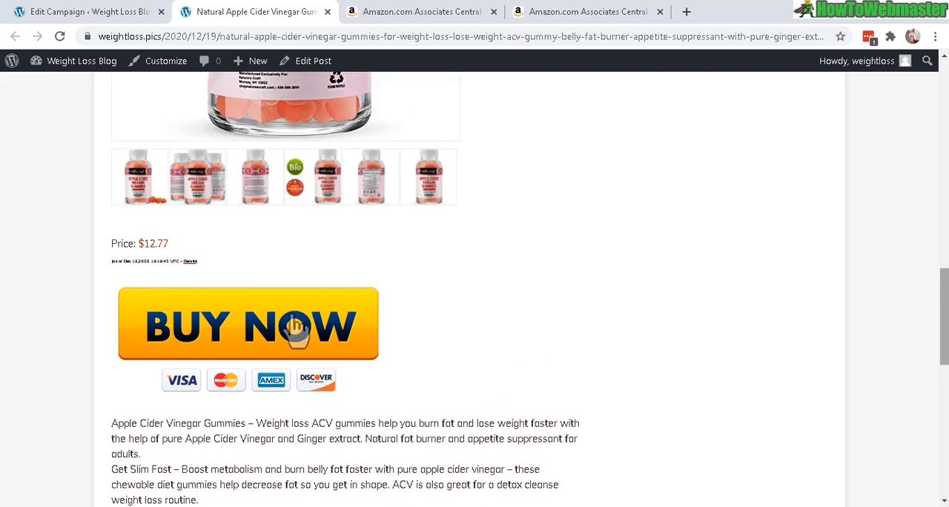
{"action": "mouse_move", "coordinate": [332, 363]}
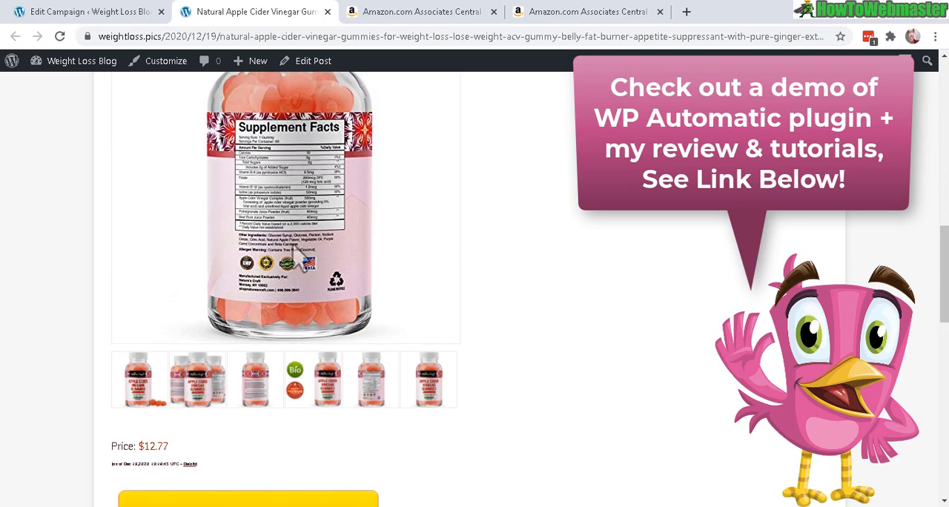
{"action": "mouse_move", "coordinate": [320, 216]}
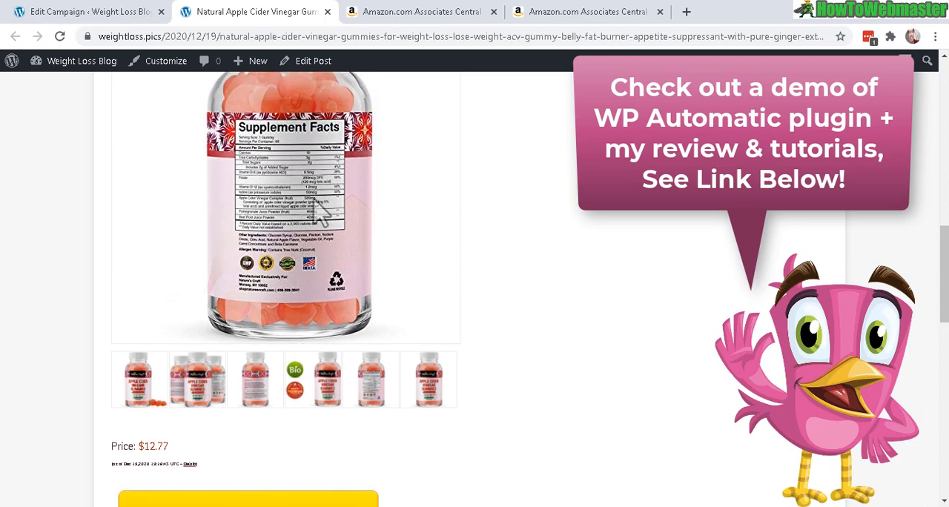
{"action": "mouse_move", "coordinate": [456, 267]}
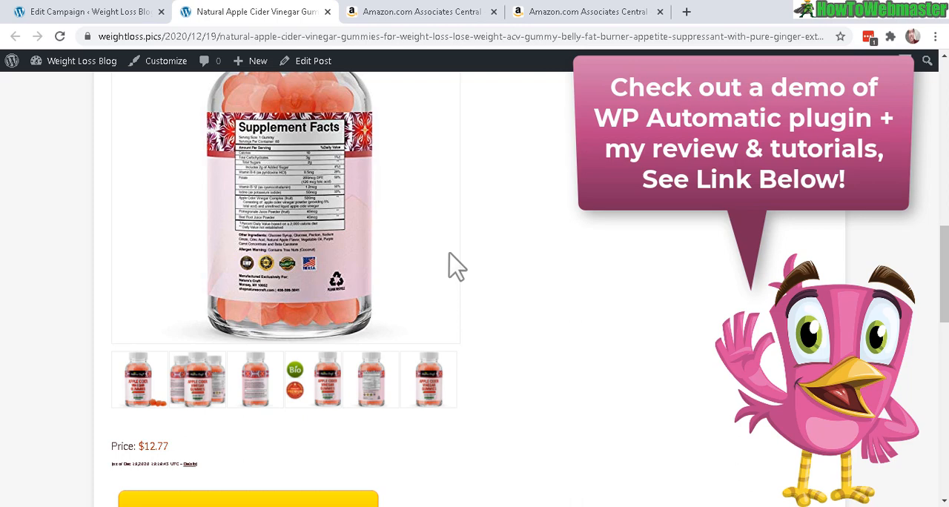
{"action": "mouse_move", "coordinate": [209, 189]}
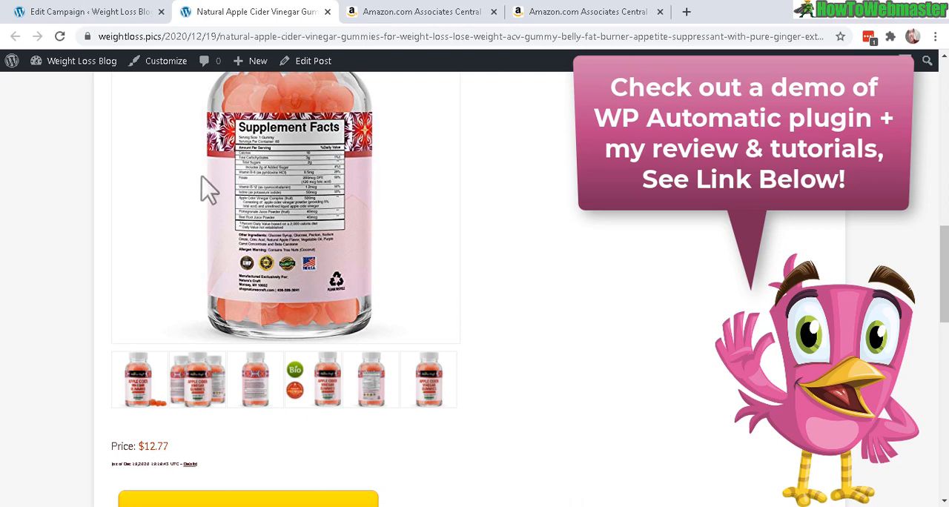
Return to the Edit Campaign page and view the campaign's run log
{"action": "left_click", "coordinate": [89, 12]}
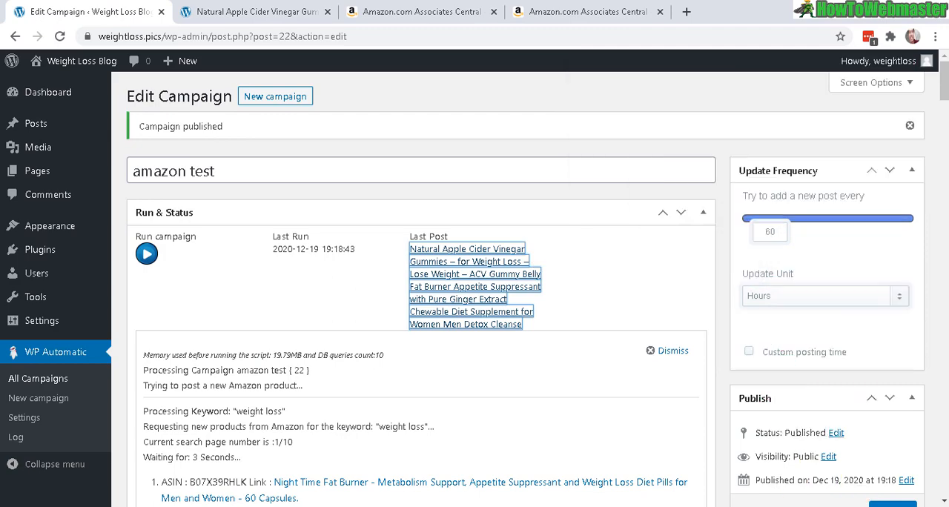
{"action": "scroll", "scroll_direction": "down", "scroll_amount": 3}
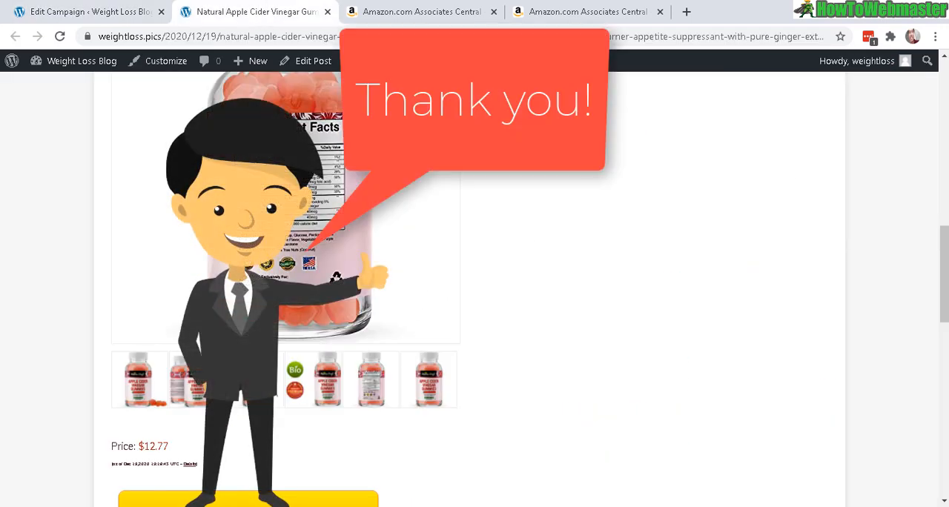
Scroll the gummies product post again to confirm its gallery and $12.77 price
{"action": "scroll", "scroll_direction": "down", "scroll_amount": 3}
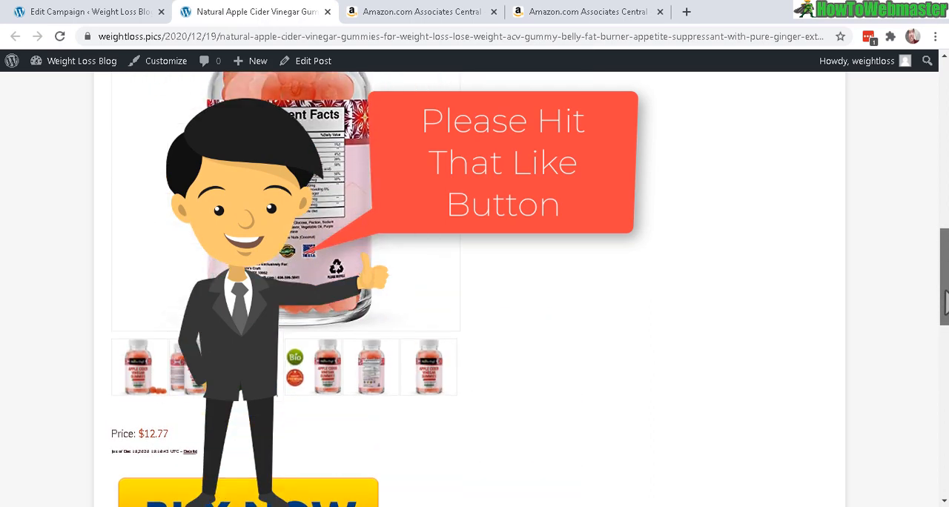
{"action": "scroll", "scroll_direction": "up", "scroll_amount": 3}
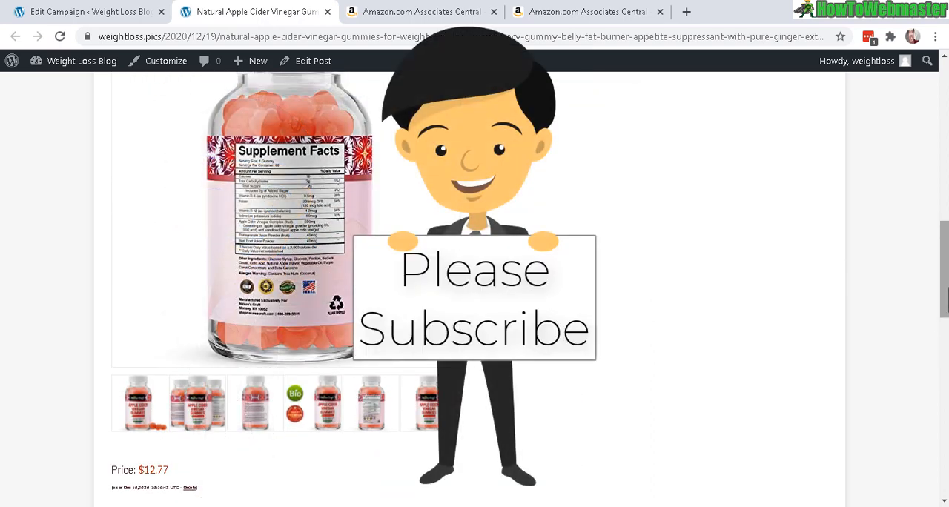
{"action": "scroll", "scroll_direction": "up", "scroll_amount": 3}
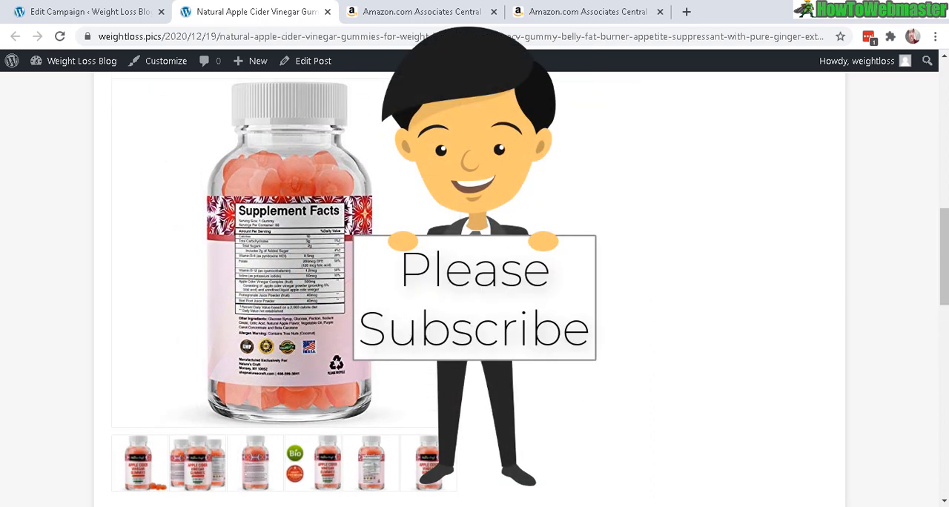